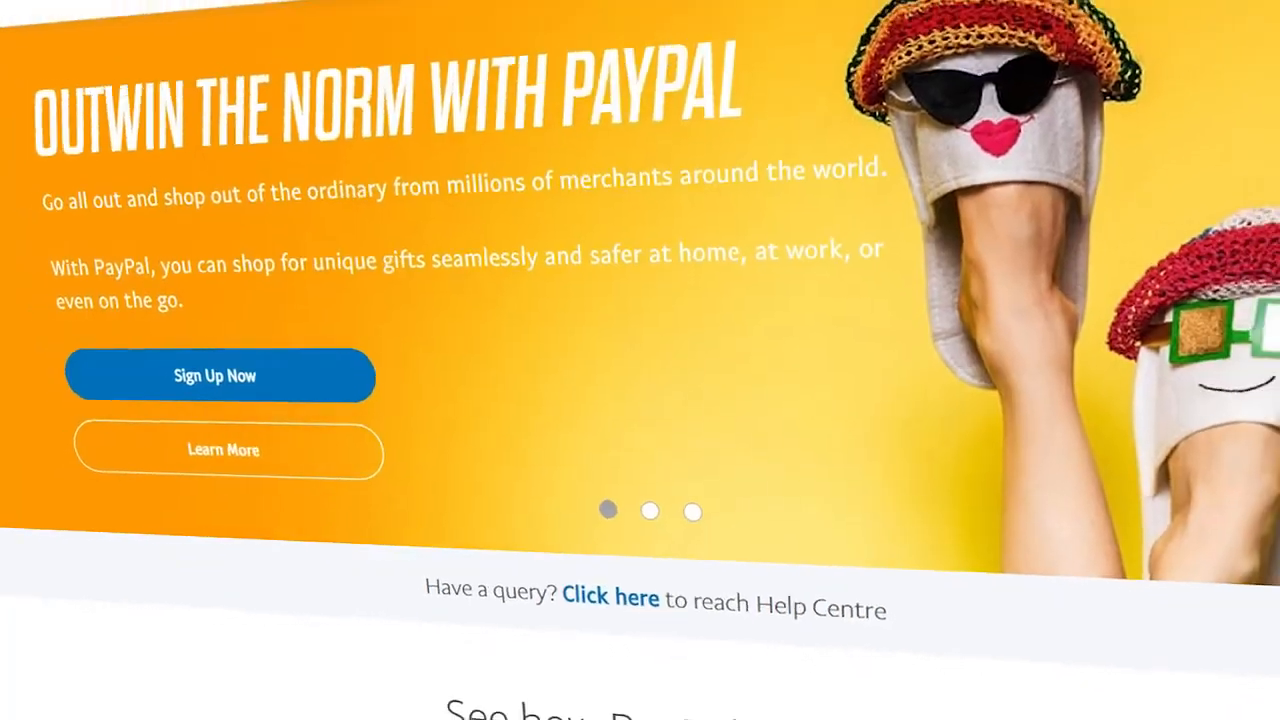
- Switch to the Userlytics tester signup page showing the 'Get paid via Paypal' step
scroll(up, 3)
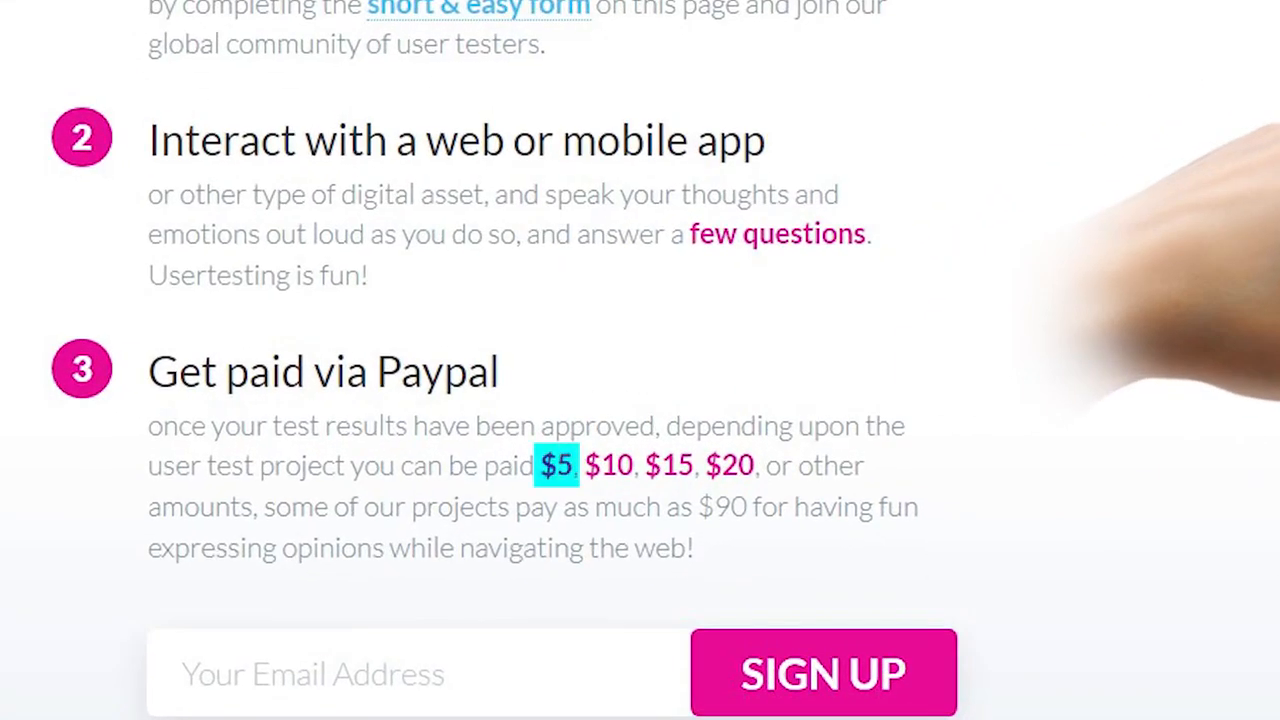
- Return to the PayPal homepage tab used for receiving test earnings
drag(540, 465, 755, 465)
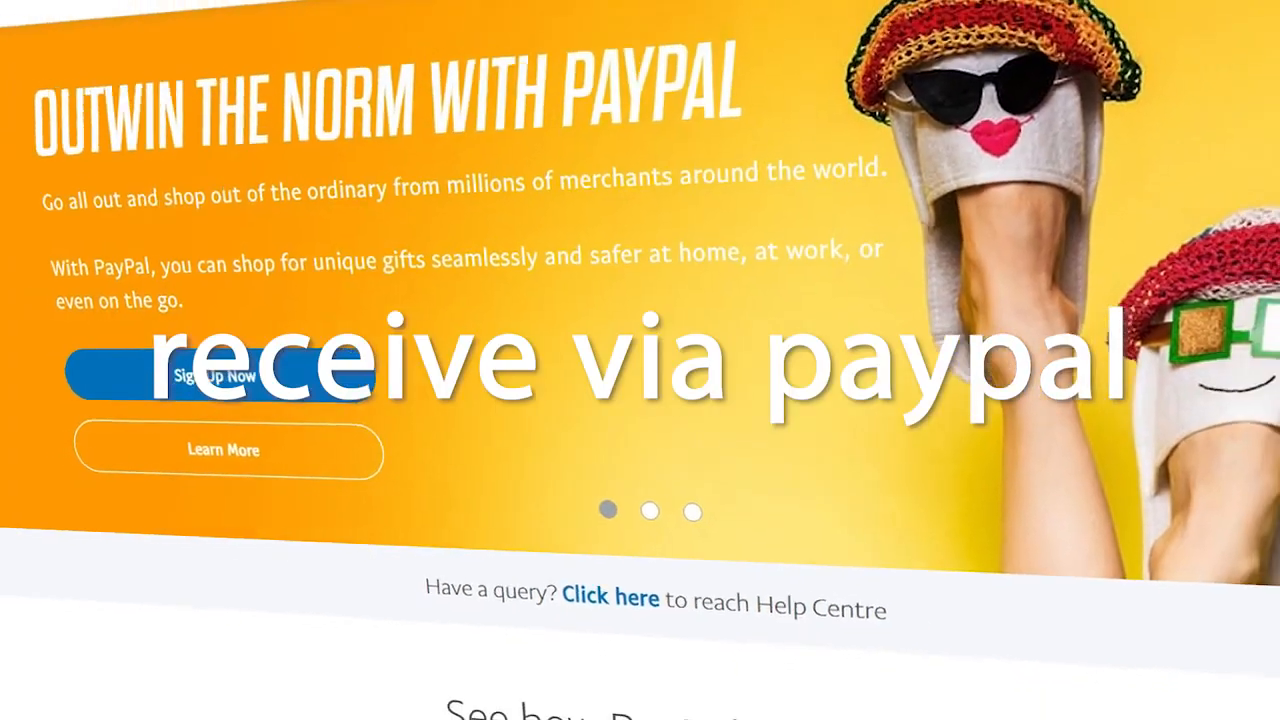
scroll(up, 3)
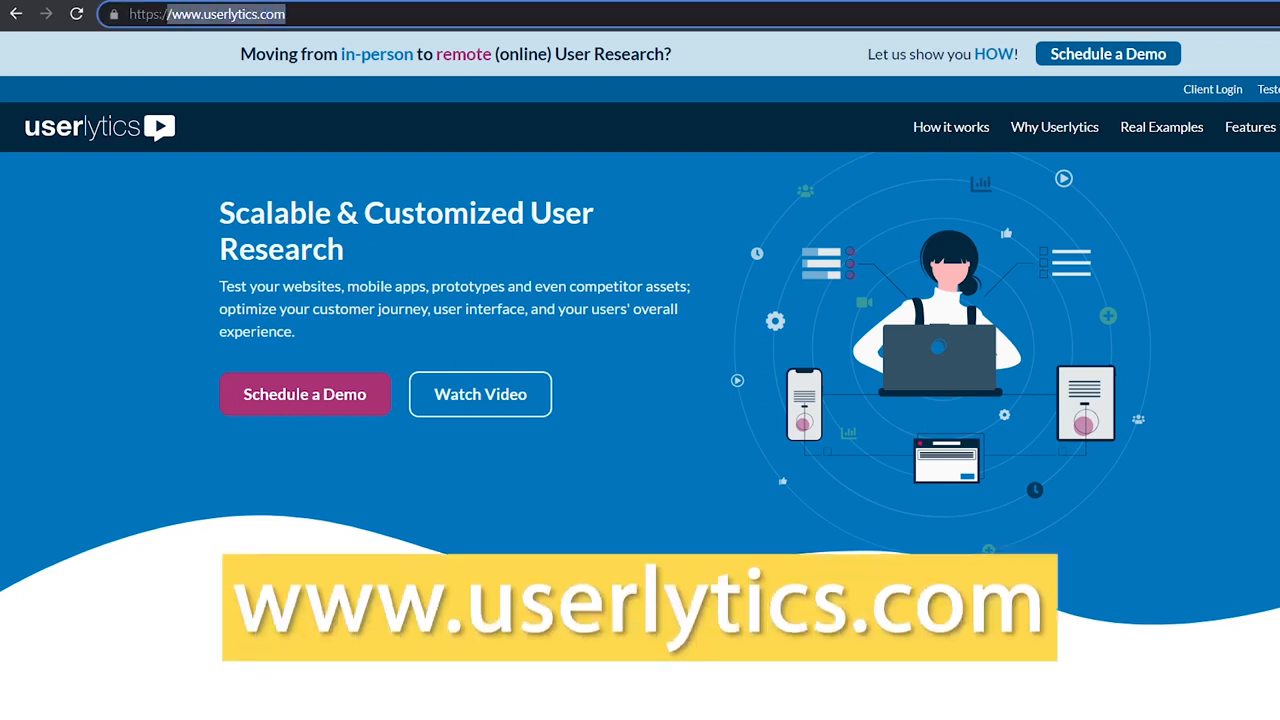
- Reach the footer and follow 'Be Paid to Participate' to the tester signup page
scroll(down, 3)
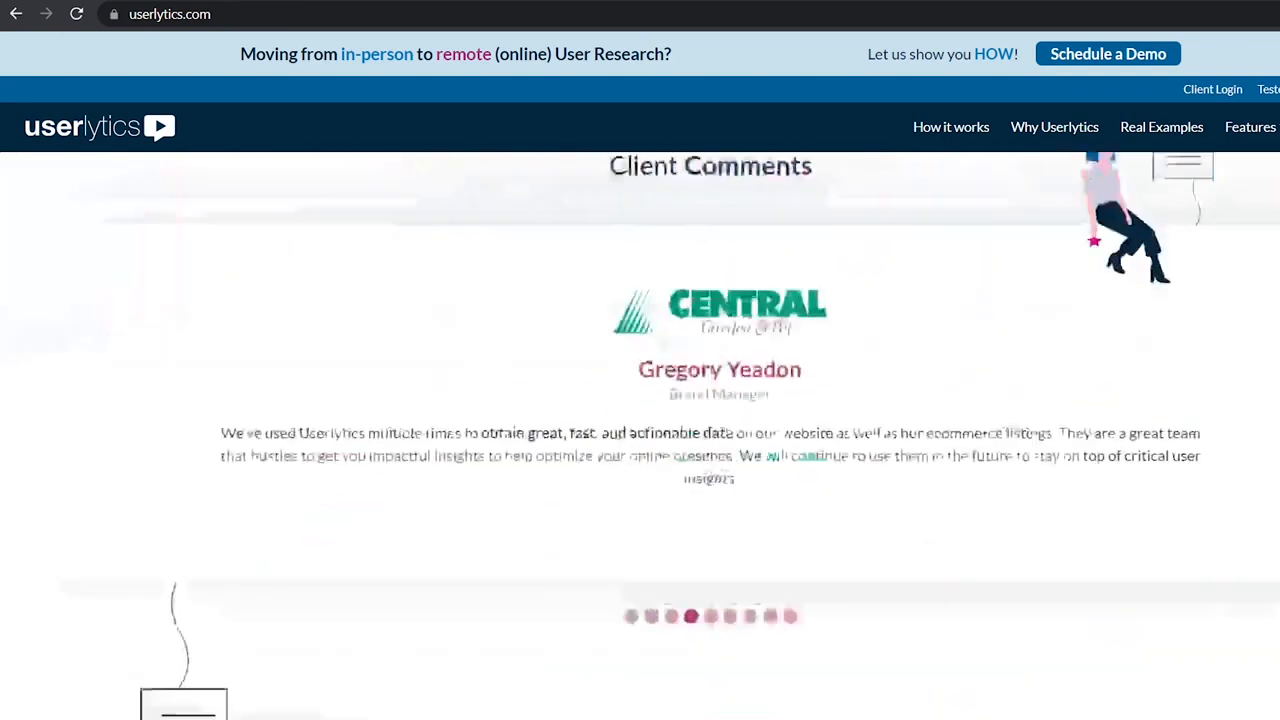
scroll(down, 3)
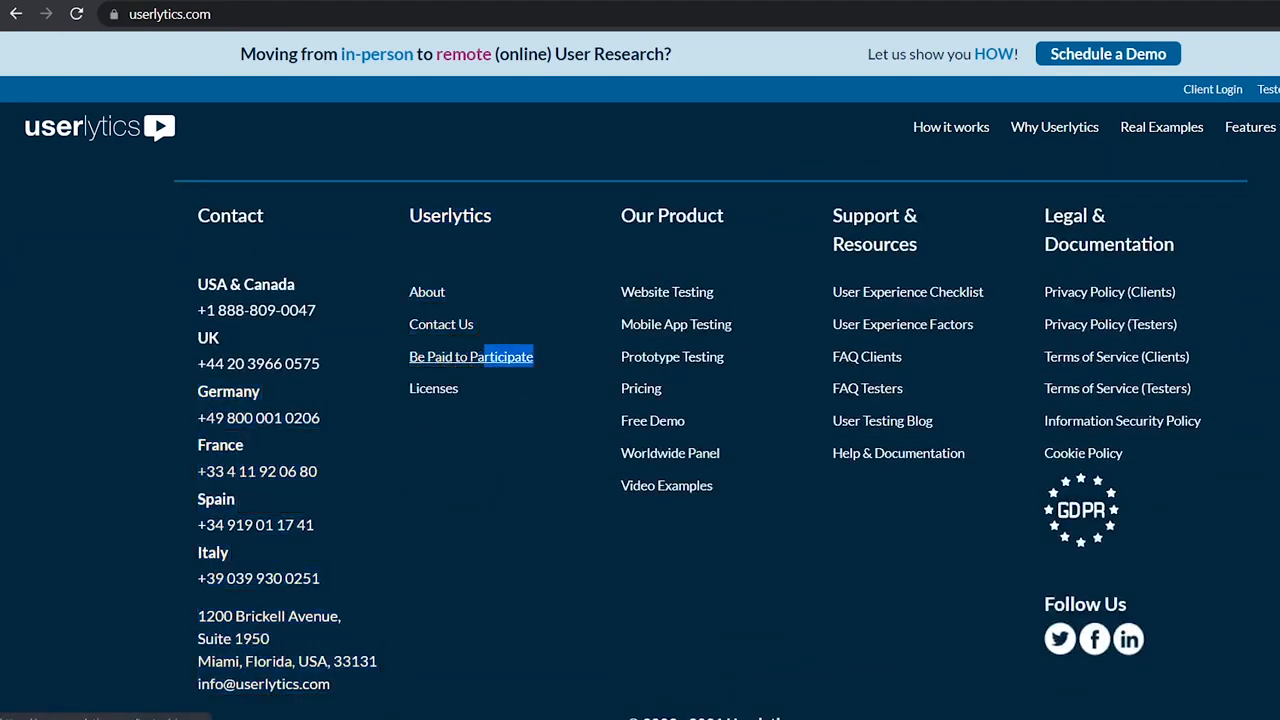
click(470, 356)
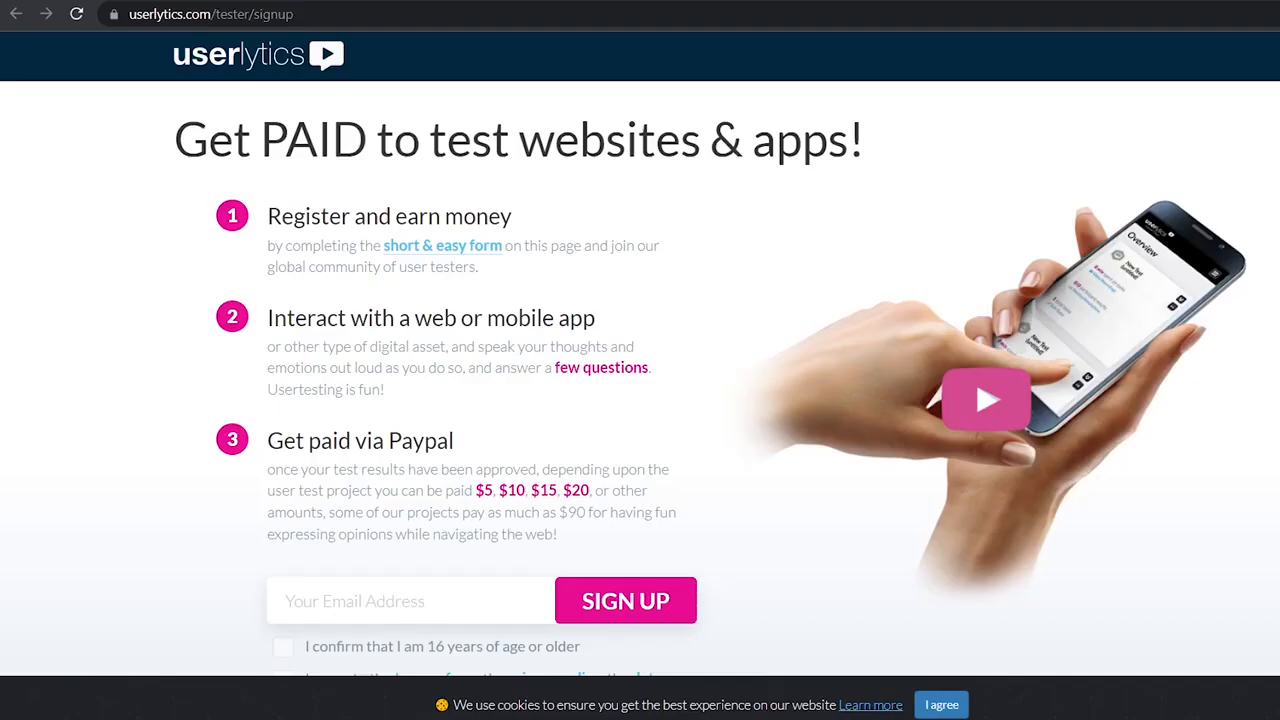
scroll(down, 3)
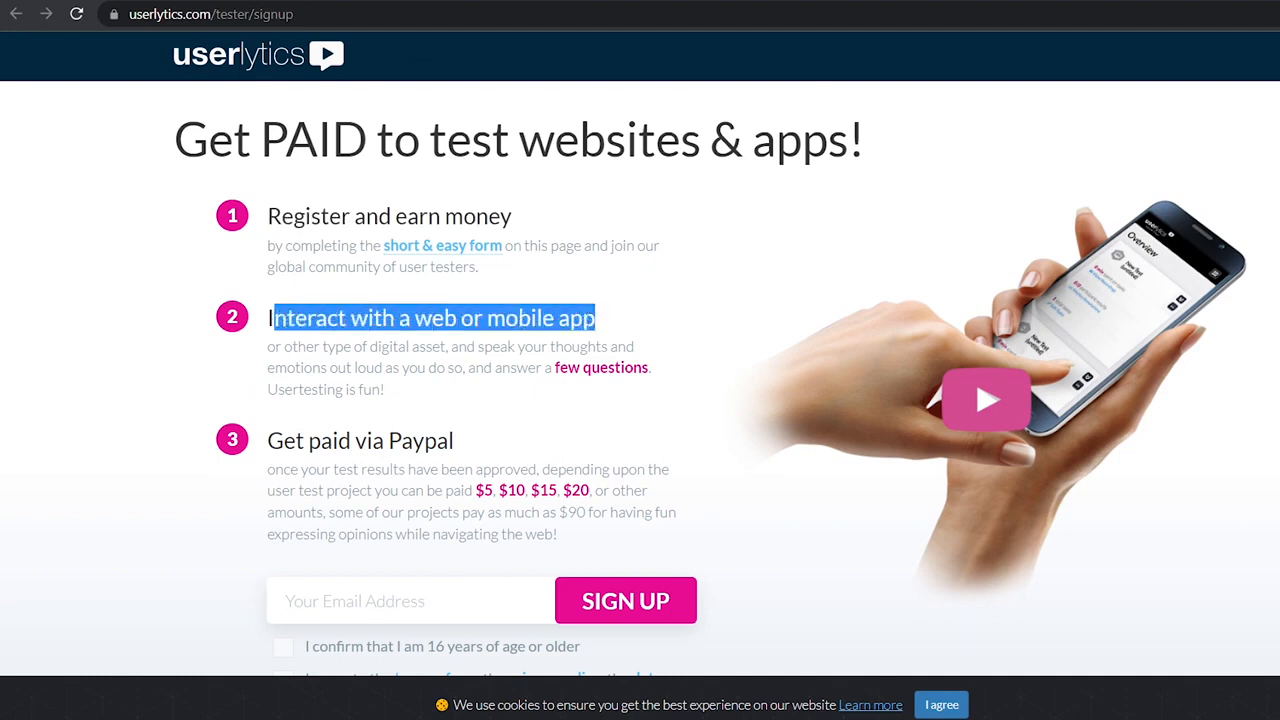
double_click(360, 440)
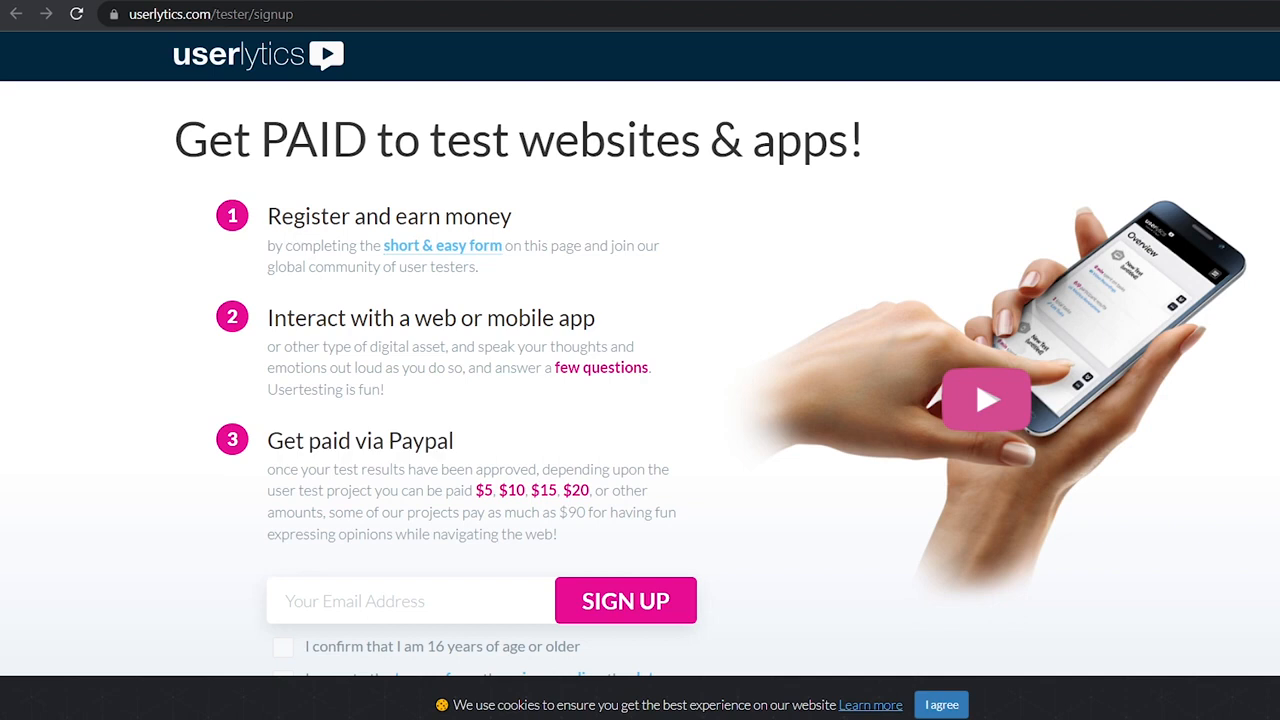
triple_click(518, 139)
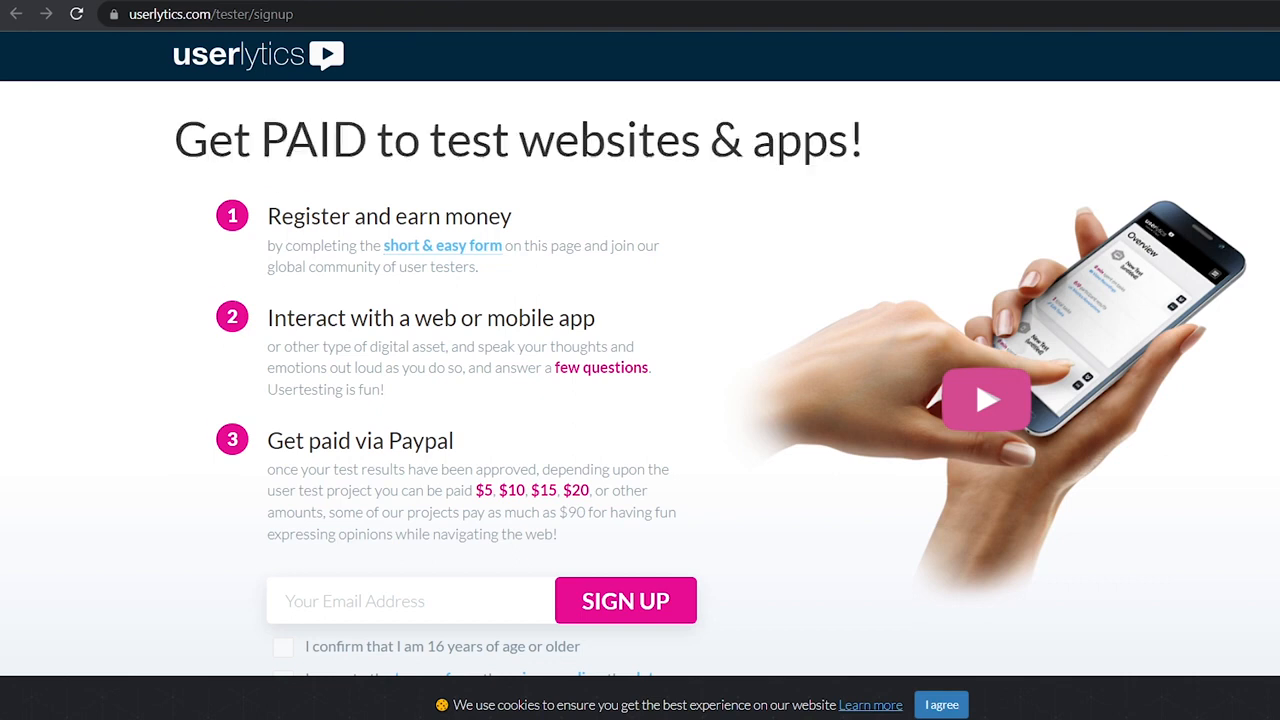
- Read through How it works, testing countries and hardware requirements, then return upward
scroll(down, 3)
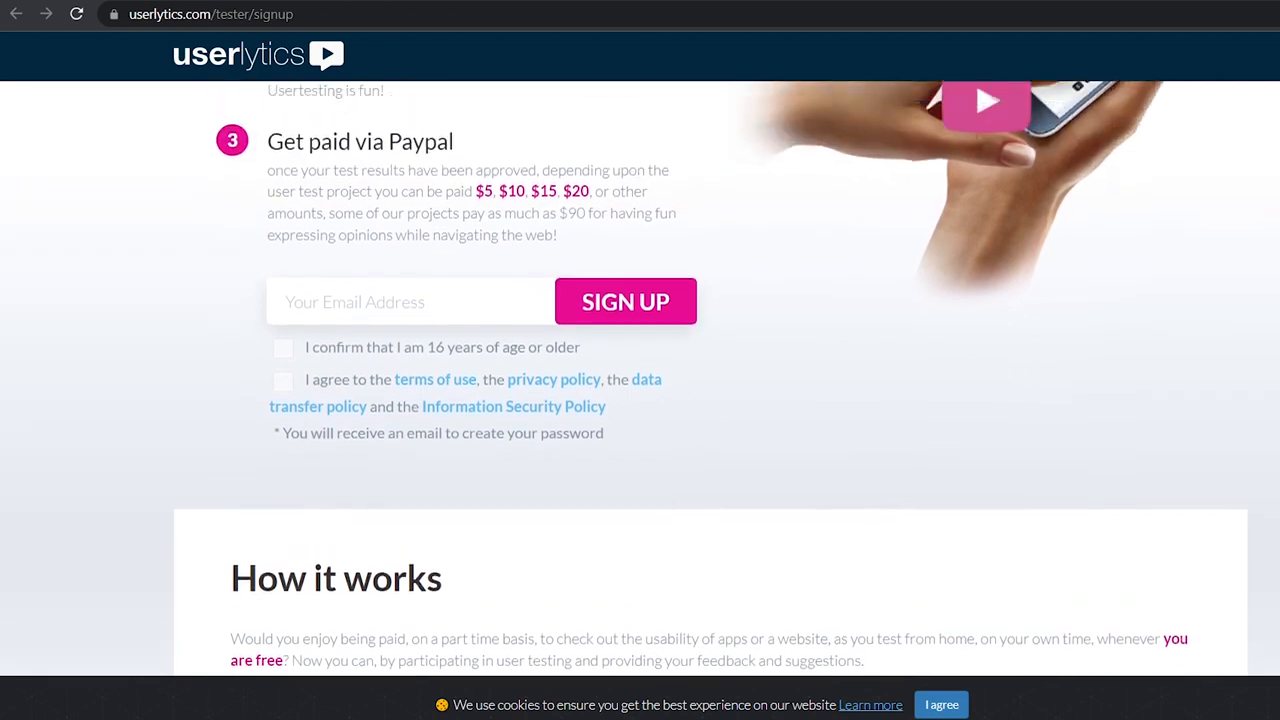
scroll(up, 3)
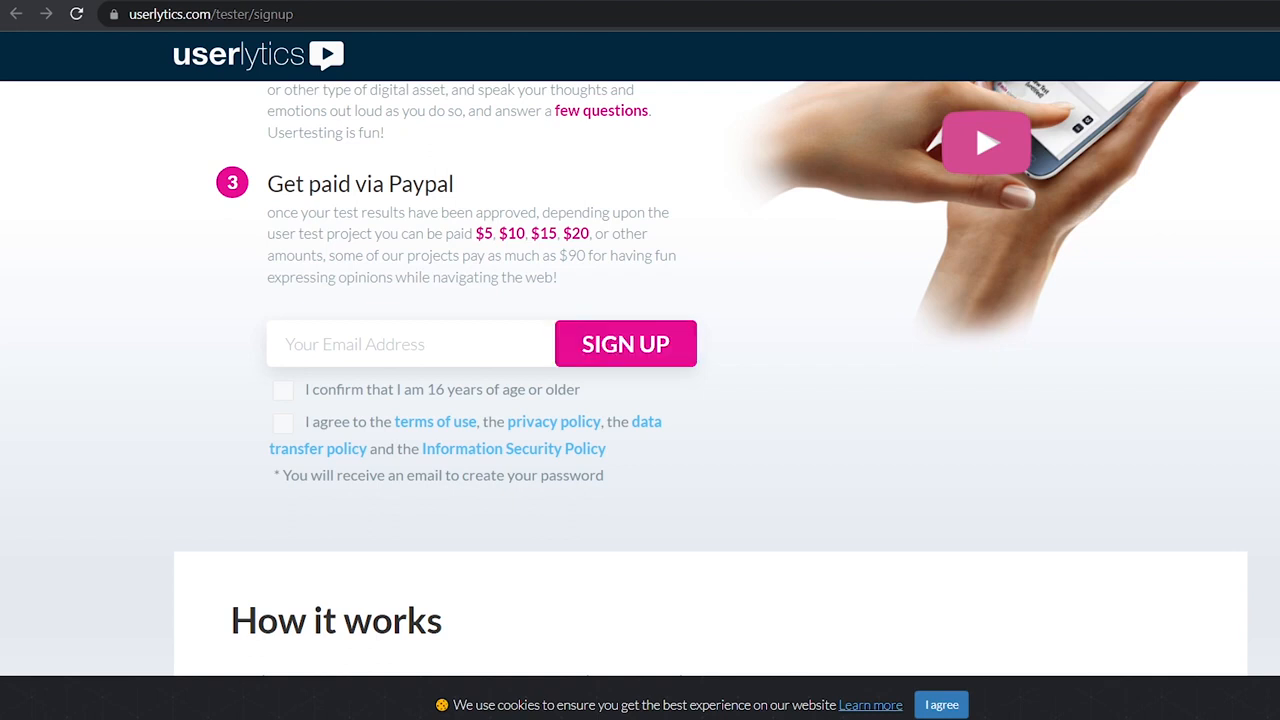
scroll(down, 3)
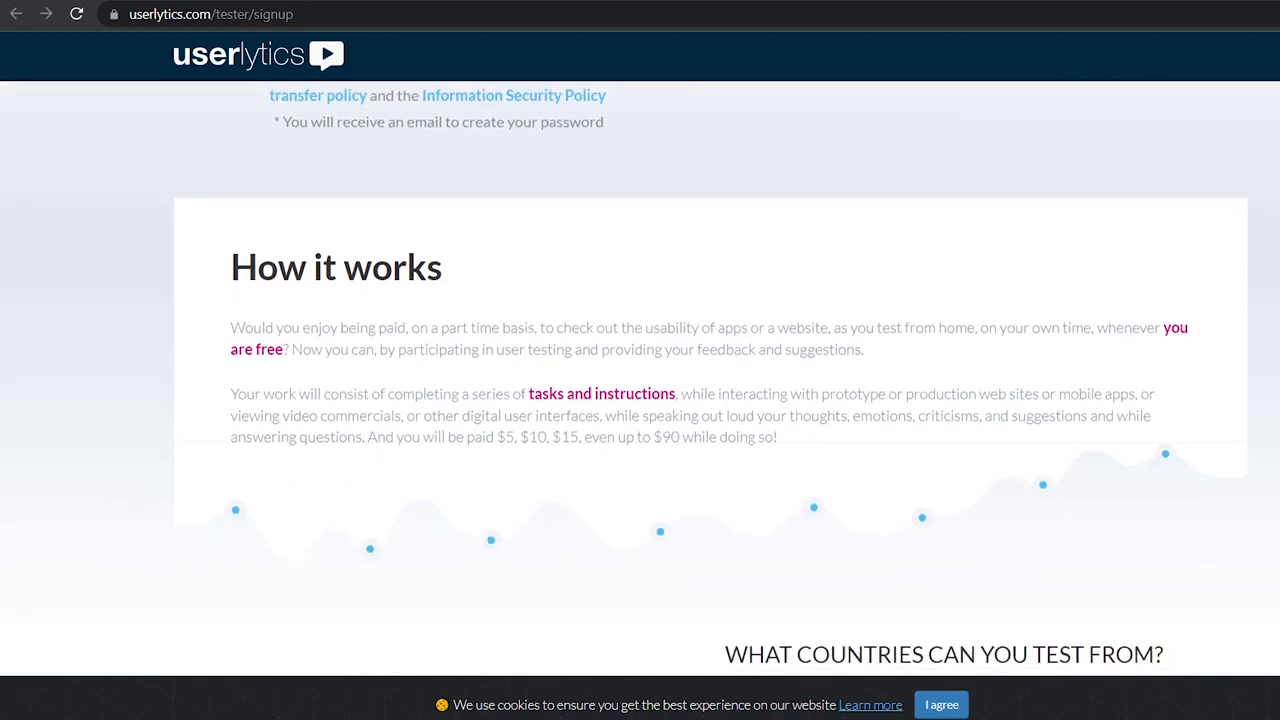
scroll(down, 3)
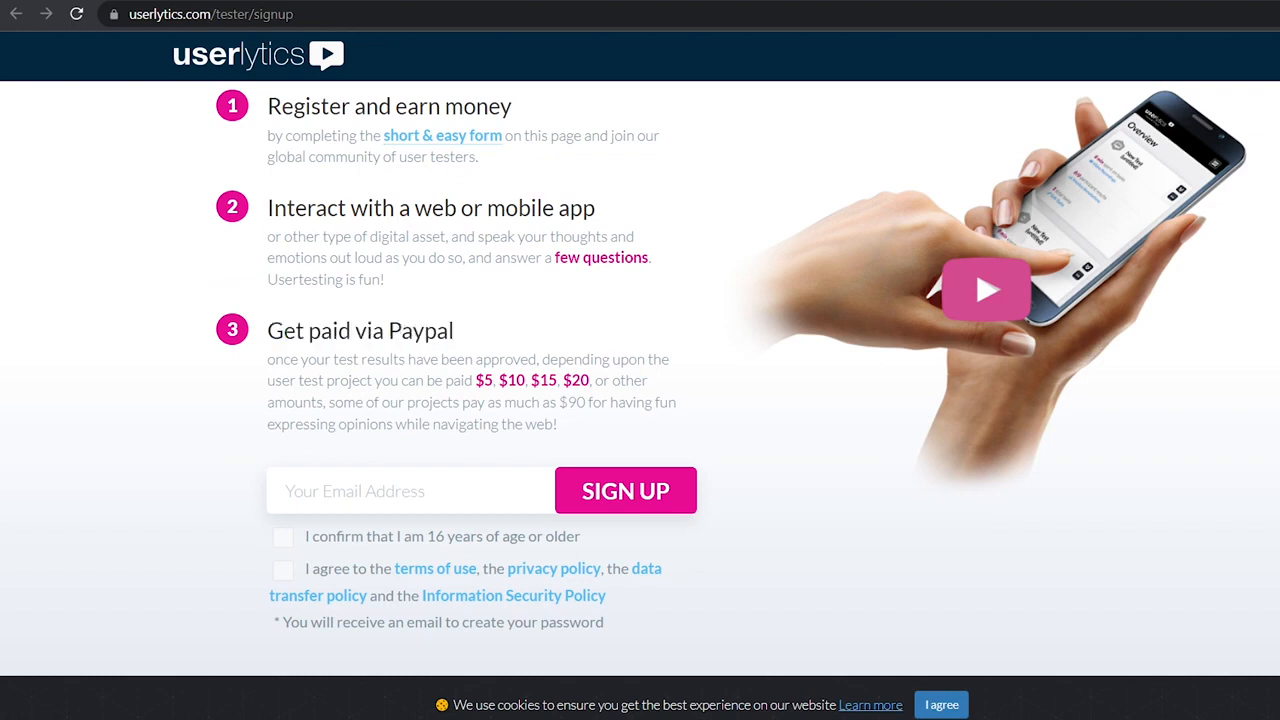
double_click(360, 330)
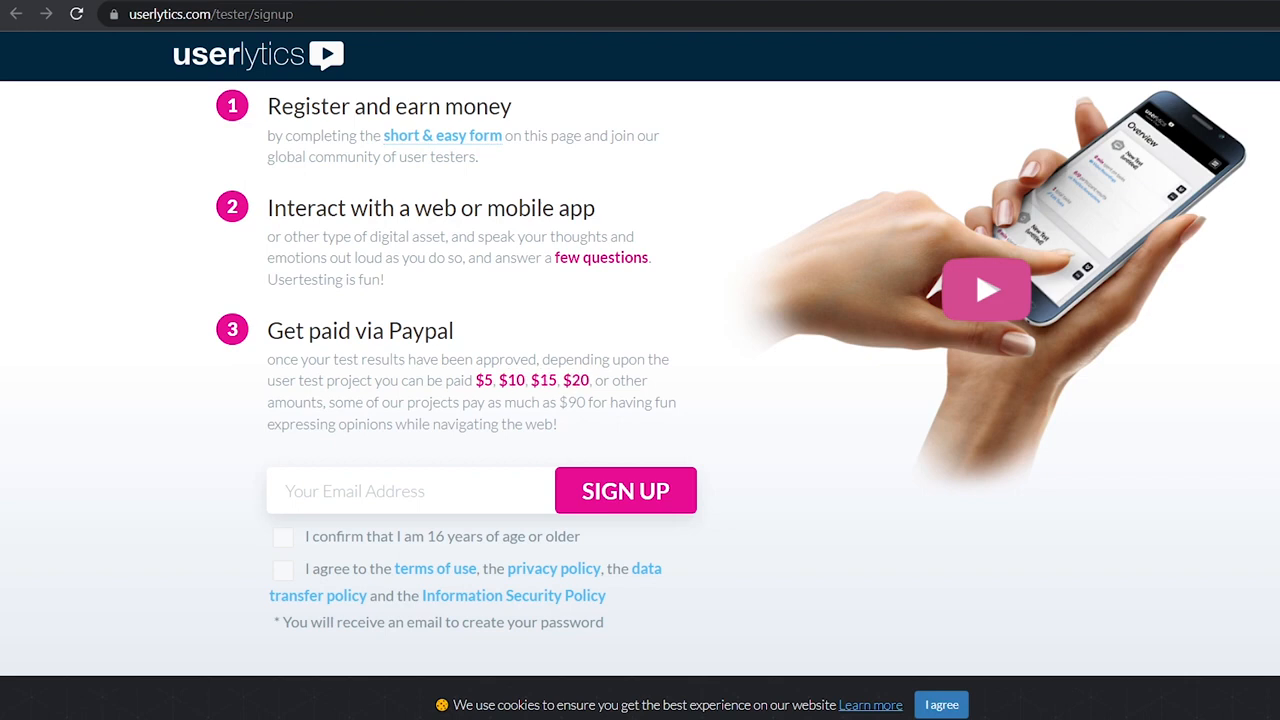
double_click(535, 380)
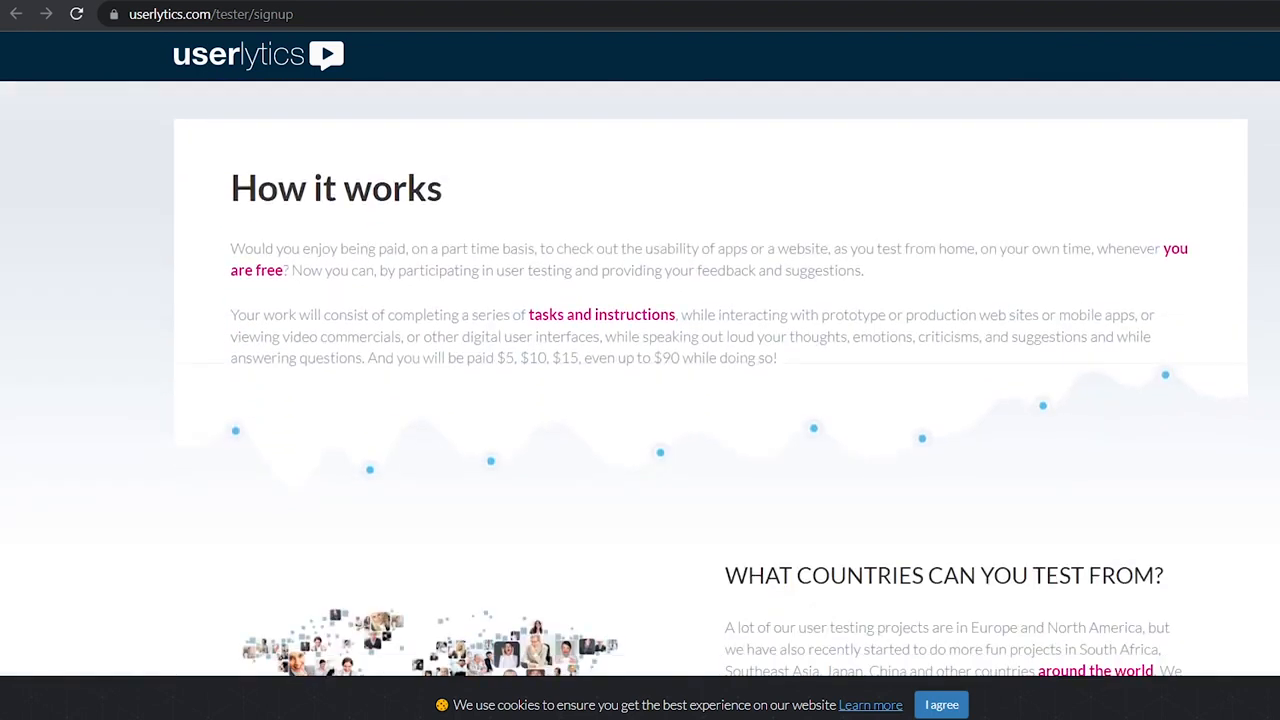
scroll(down, 3)
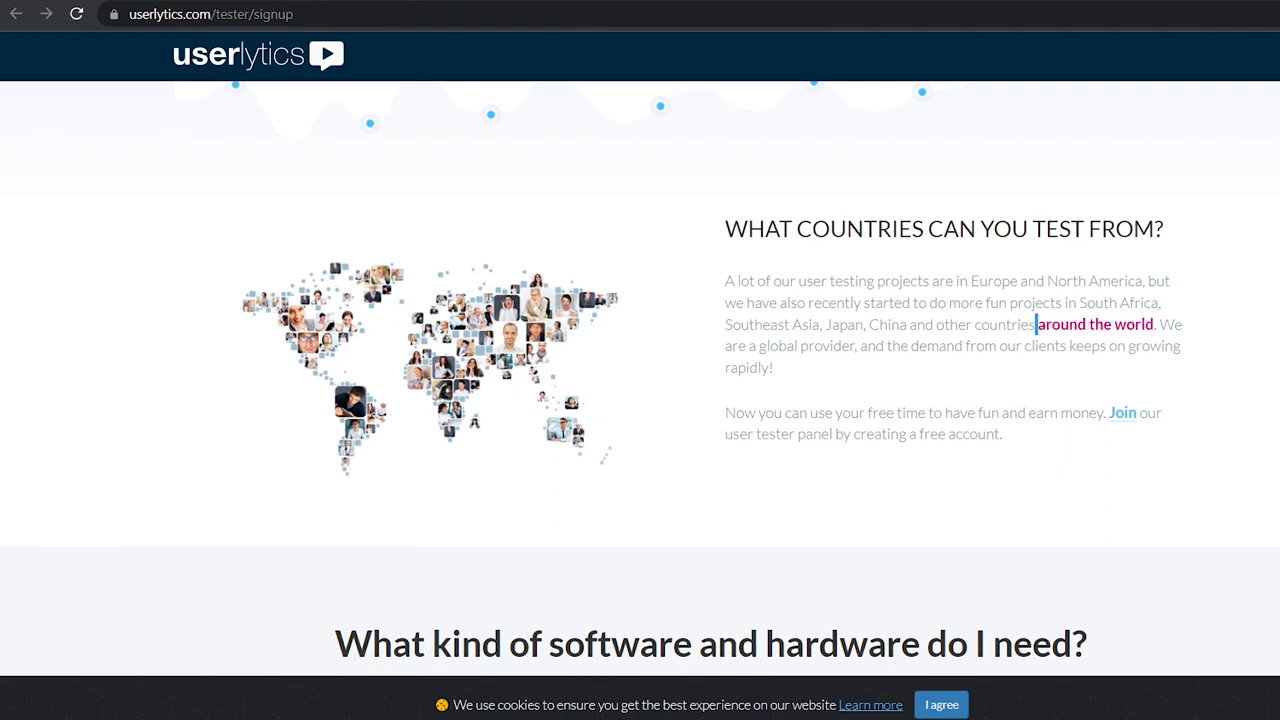
double_click(1094, 324)
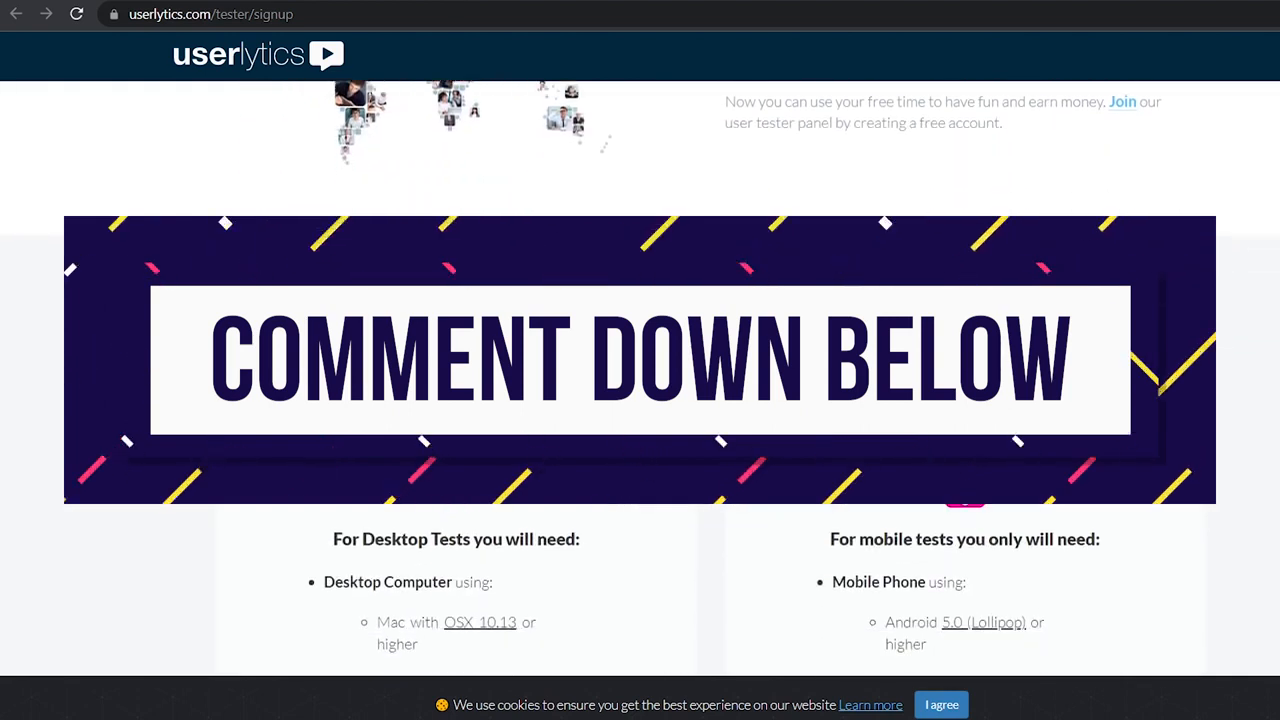
scroll(up, 3)
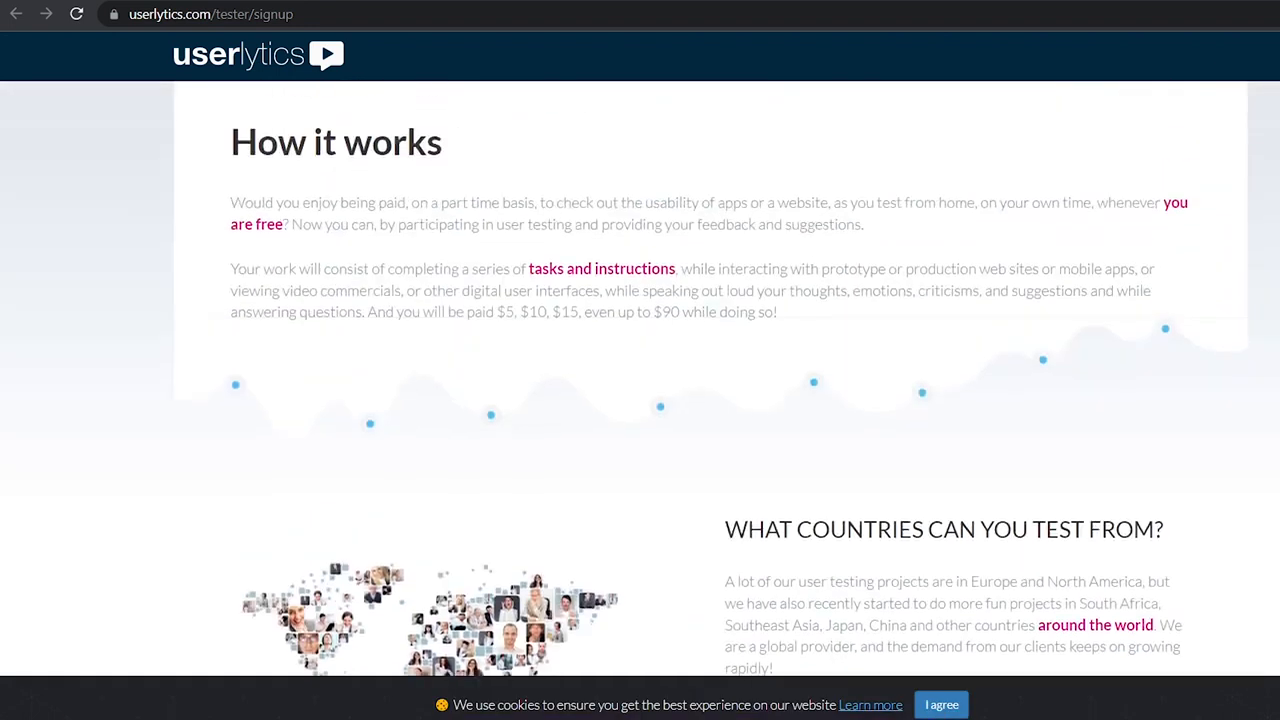
- Tick the 16-or-older and terms checkboxes and submit the tester signup
scroll(up, 3)
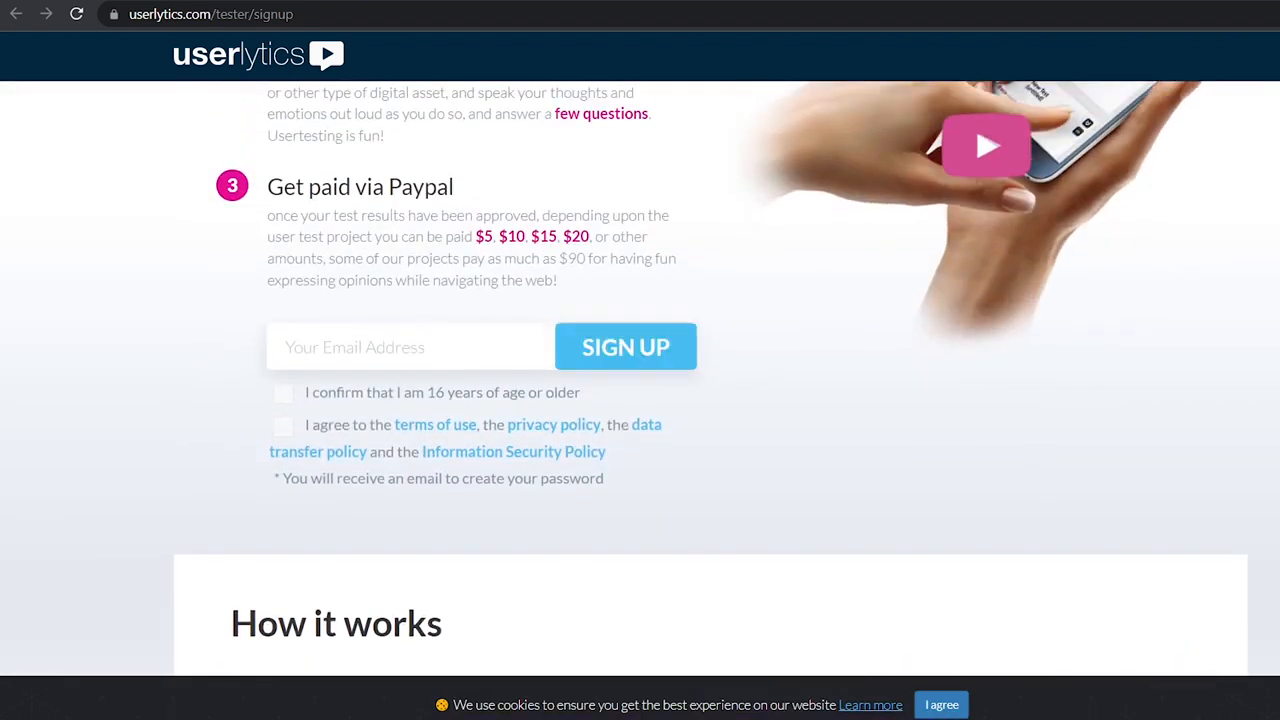
mouse_move(625, 346)
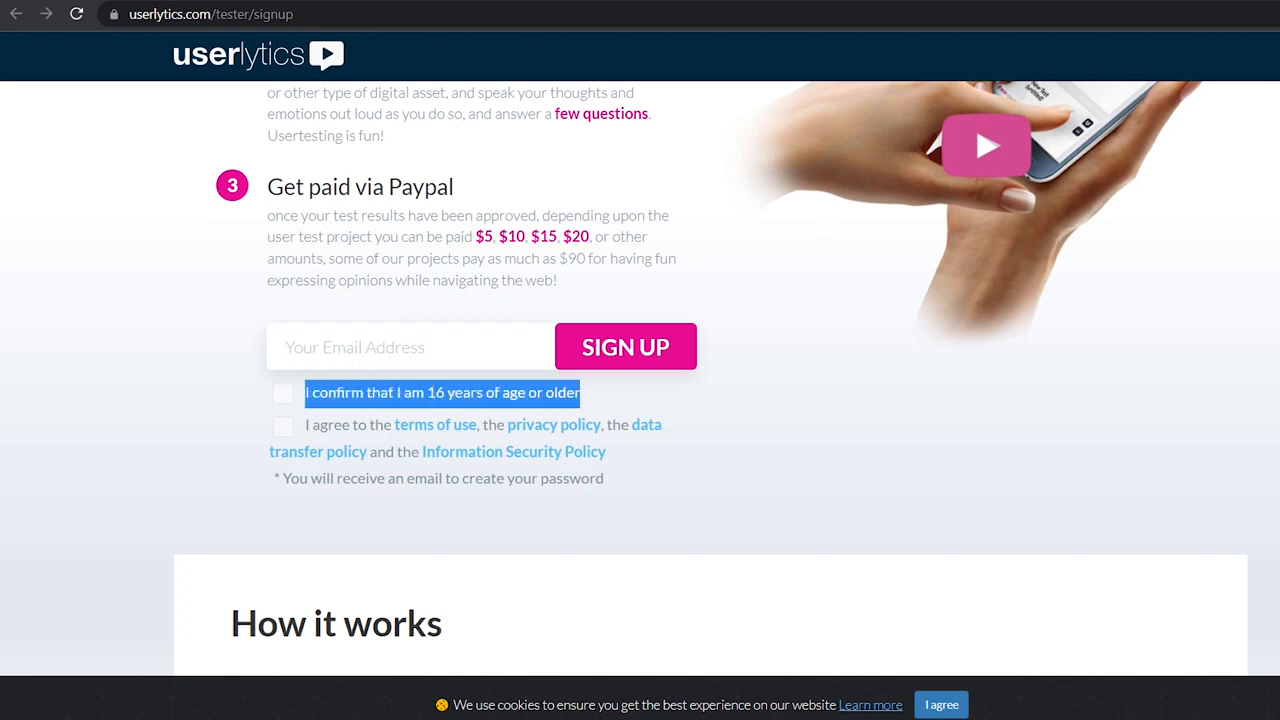
scroll(up, 3)
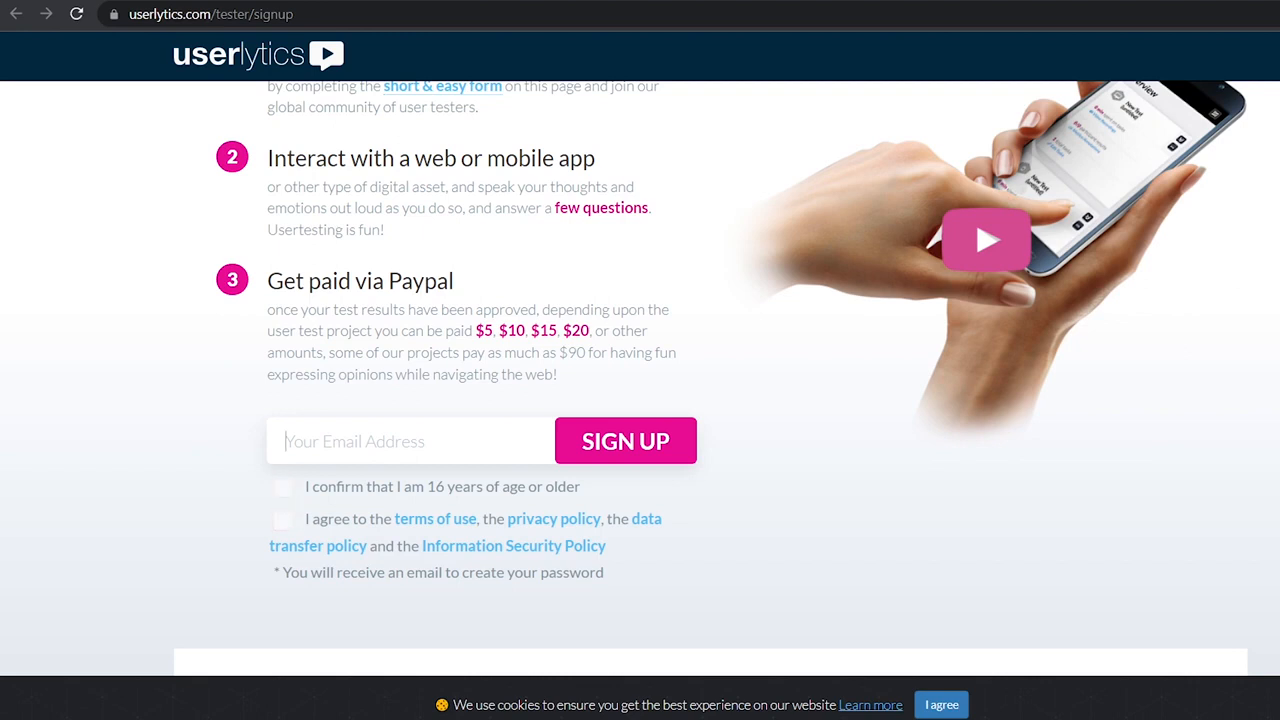
click(283, 488)
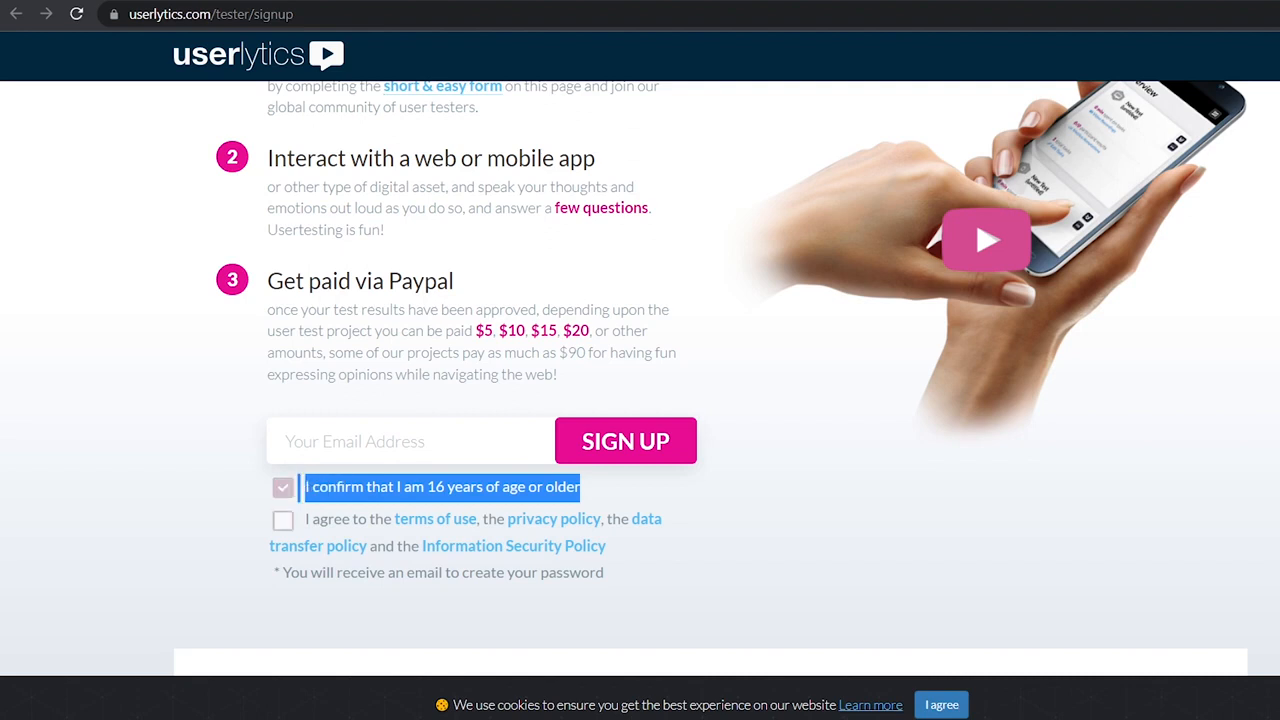
click(283, 520)
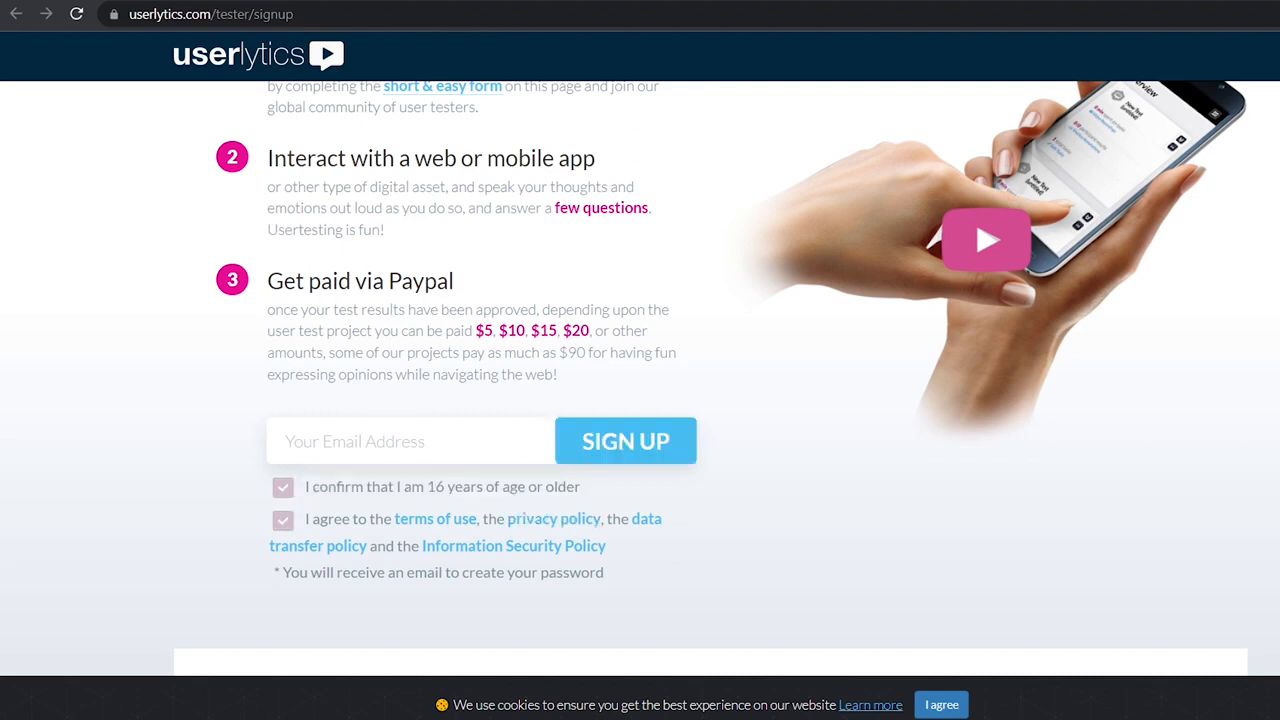
mouse_move(625, 440)
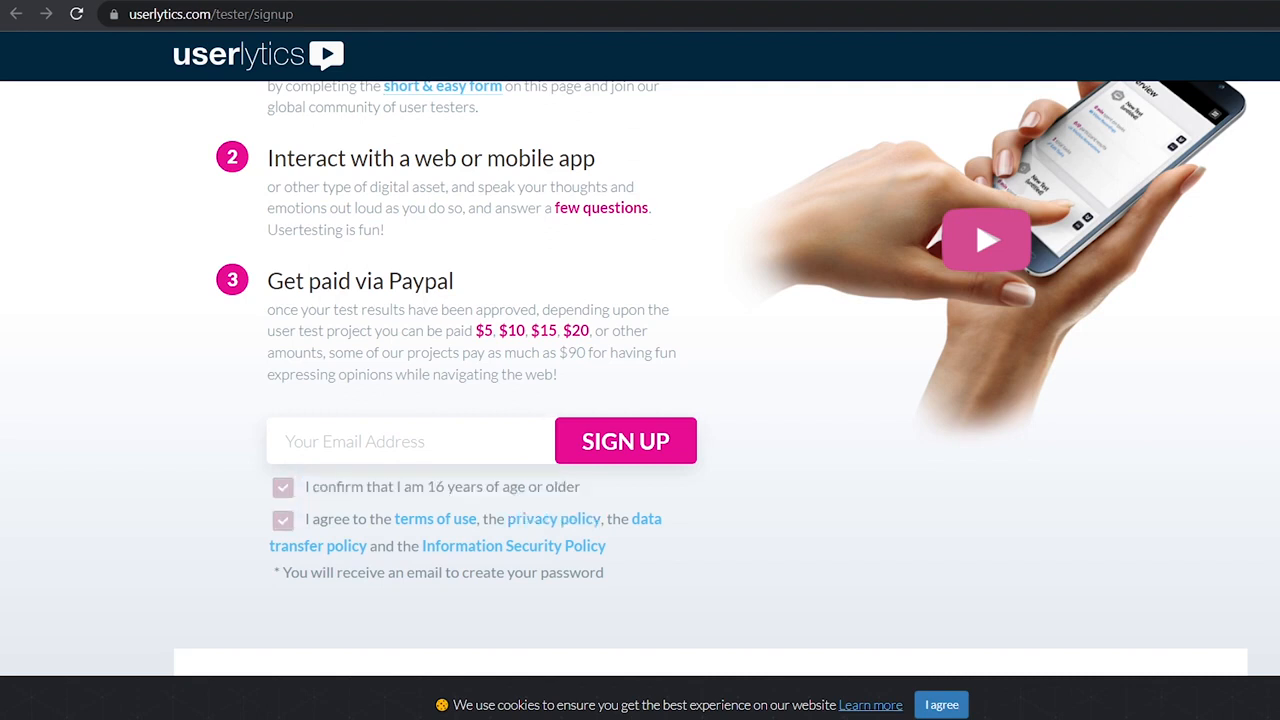
click(625, 440)
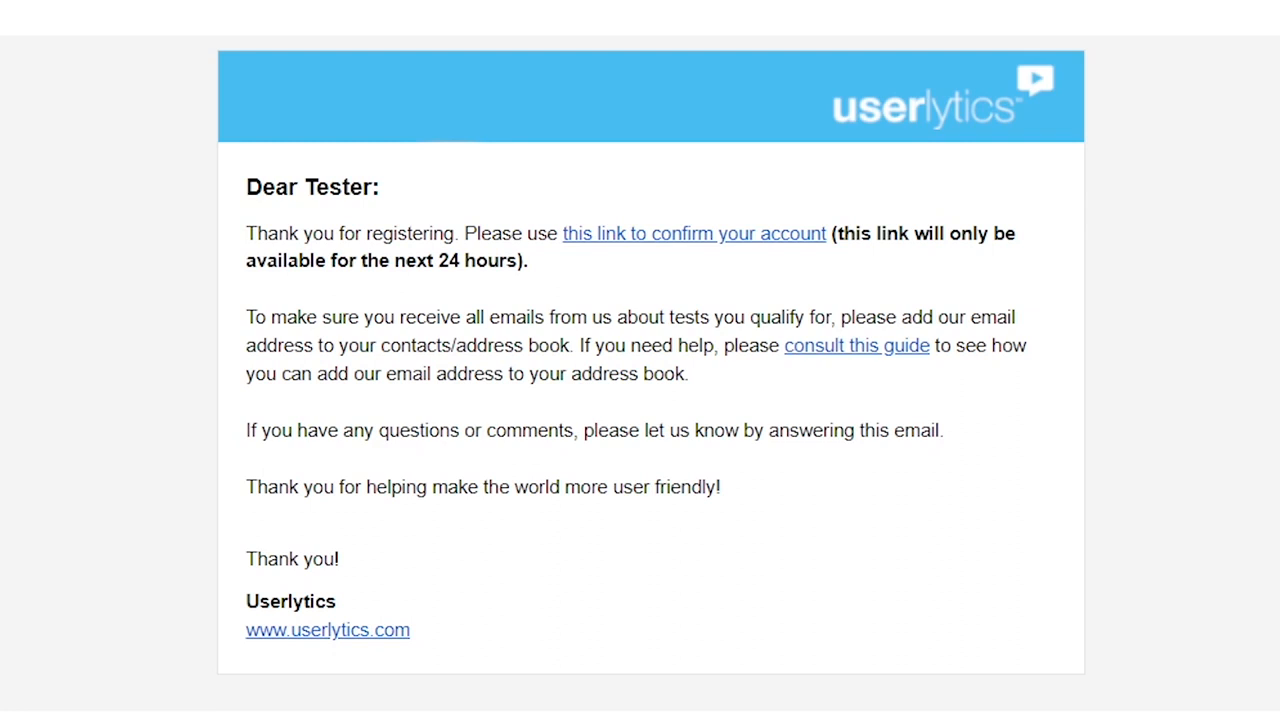
- Follow the confirmation link in the Userlytics welcome email to activate the account
drag(247, 233, 337, 601)
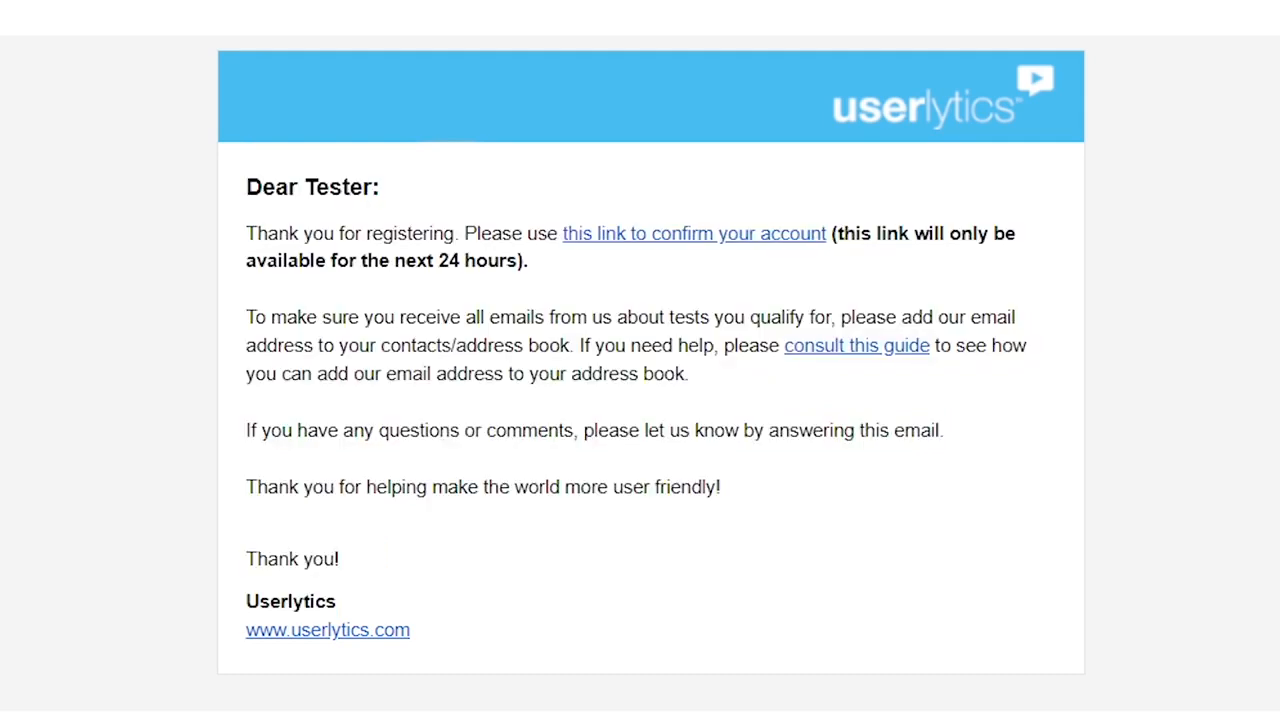
click(694, 233)
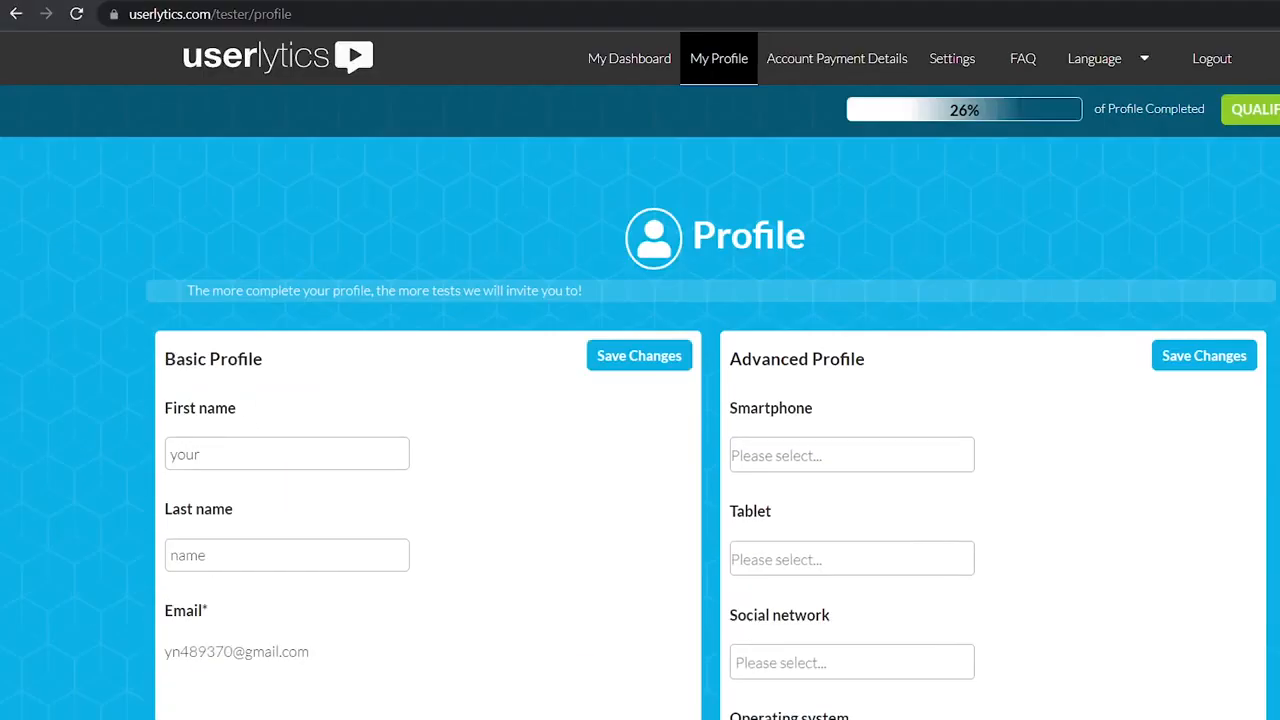
- Review the My Profile page's basic and advanced fields down to the bottom of the form
scroll(down, 3)
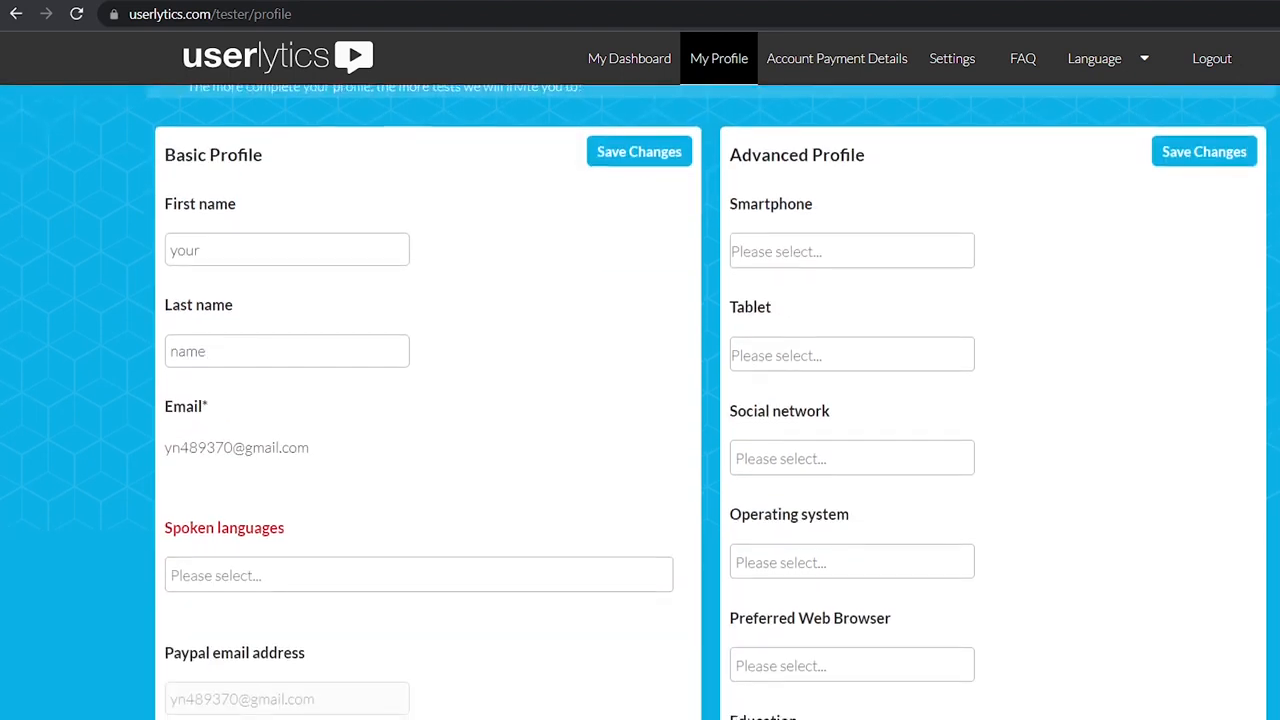
scroll(down, 3)
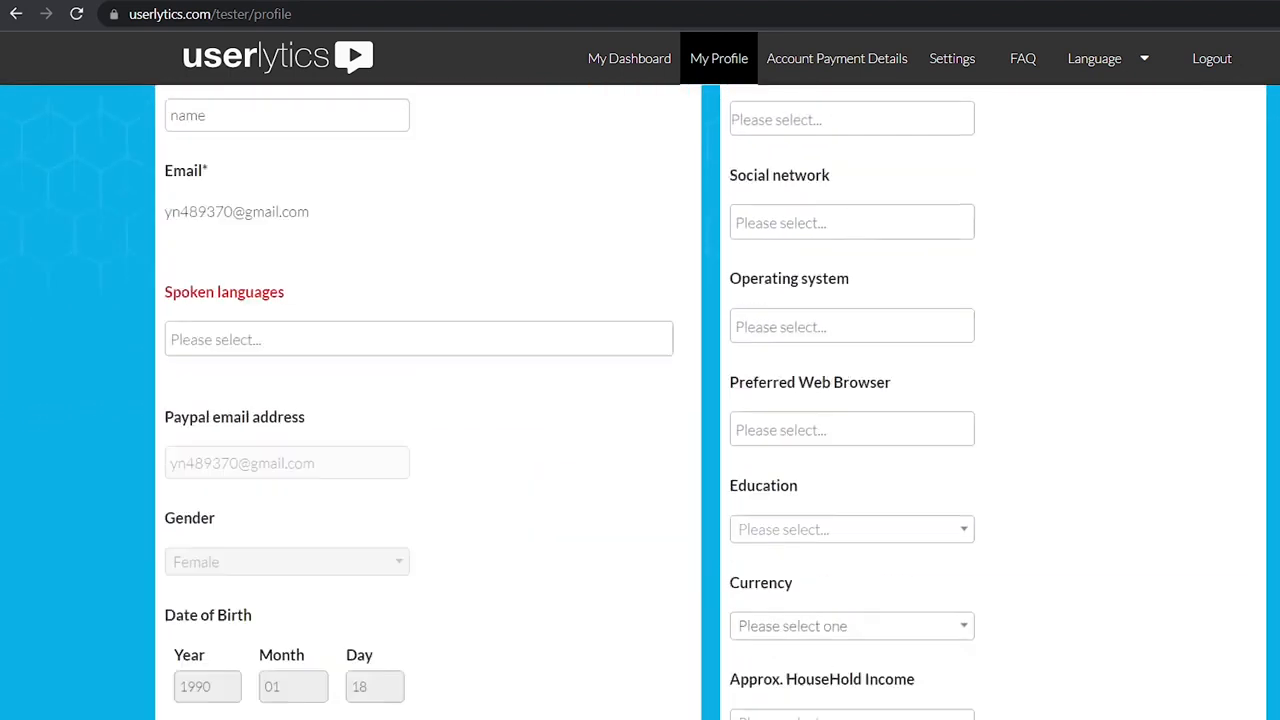
scroll(up, 3)
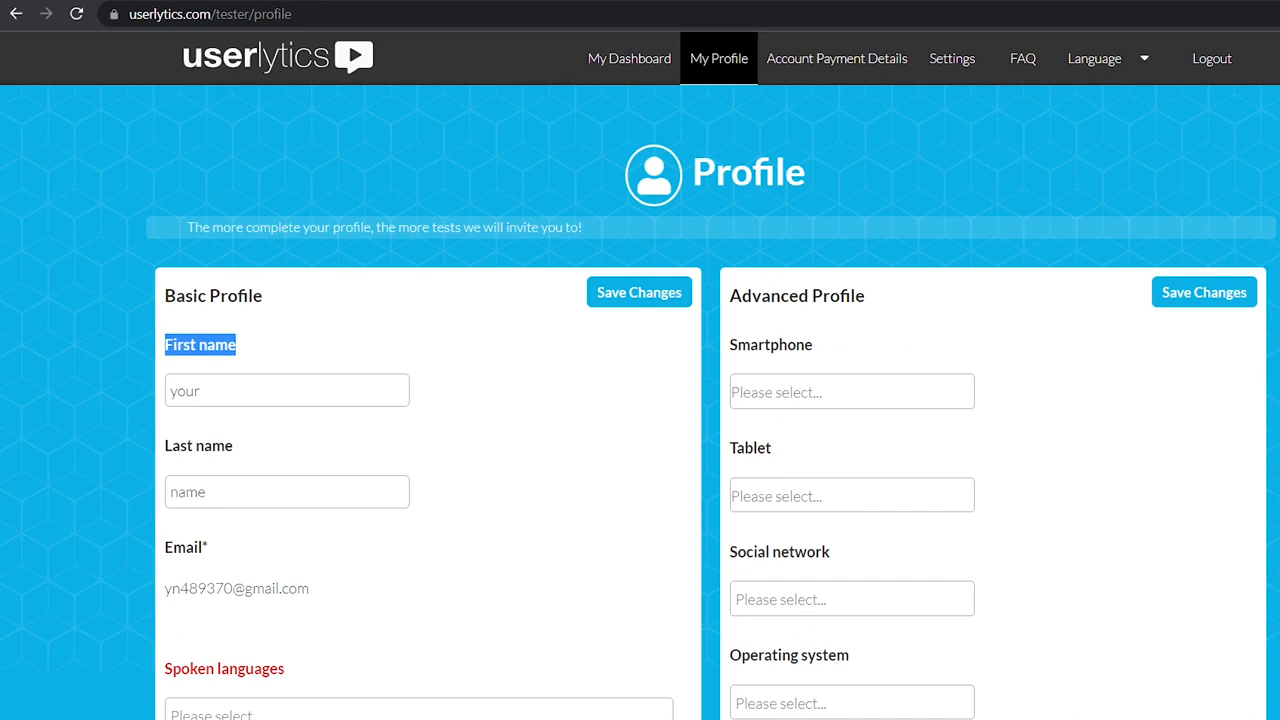
scroll(down, 3)
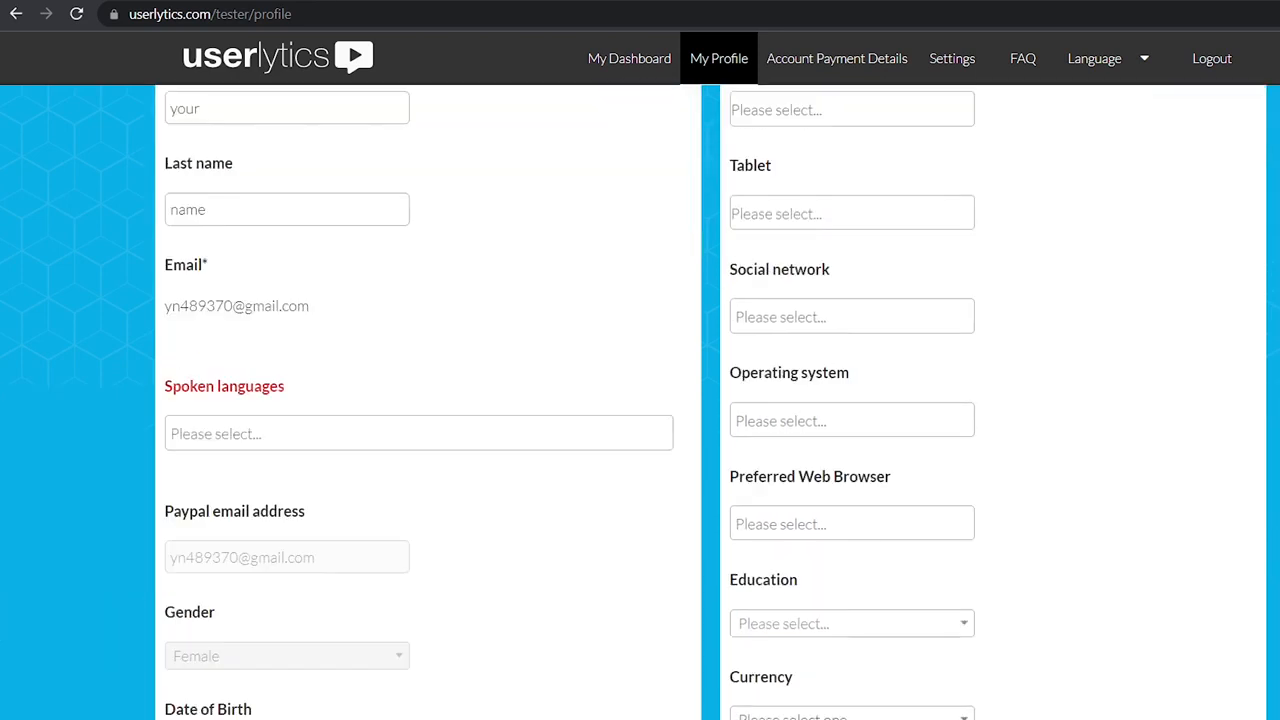
scroll(up, 3)
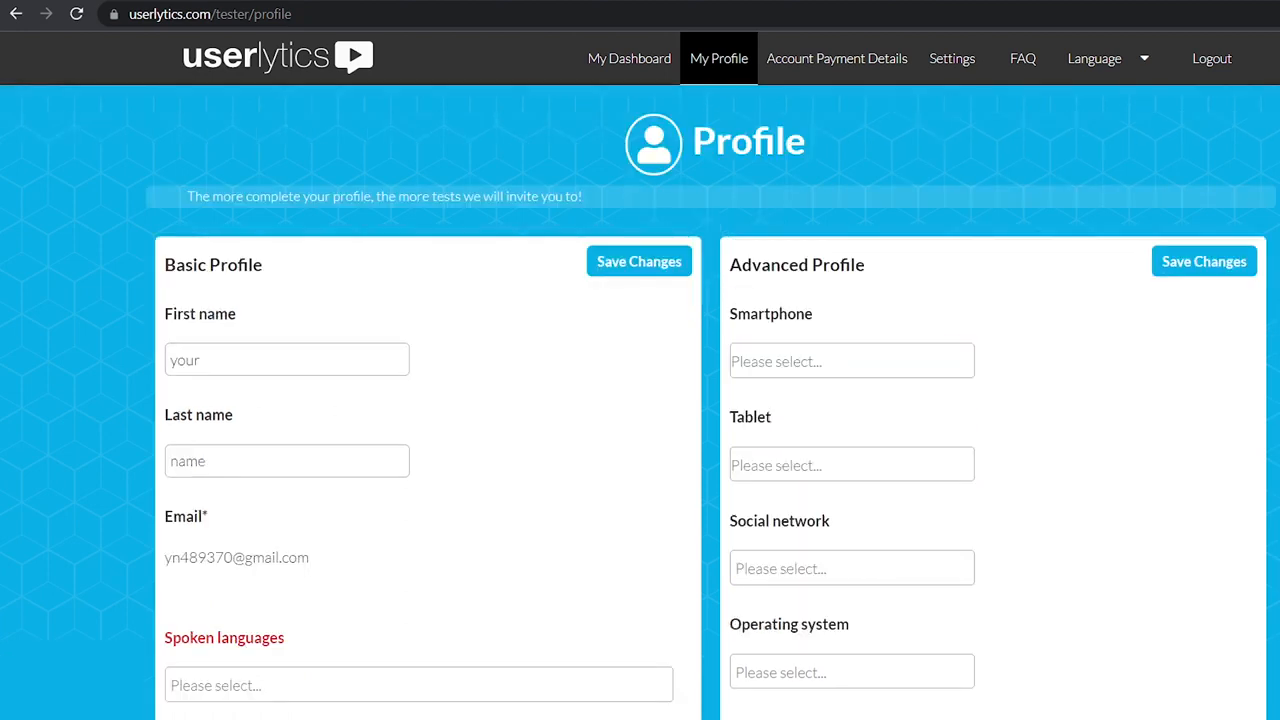
scroll(down, 3)
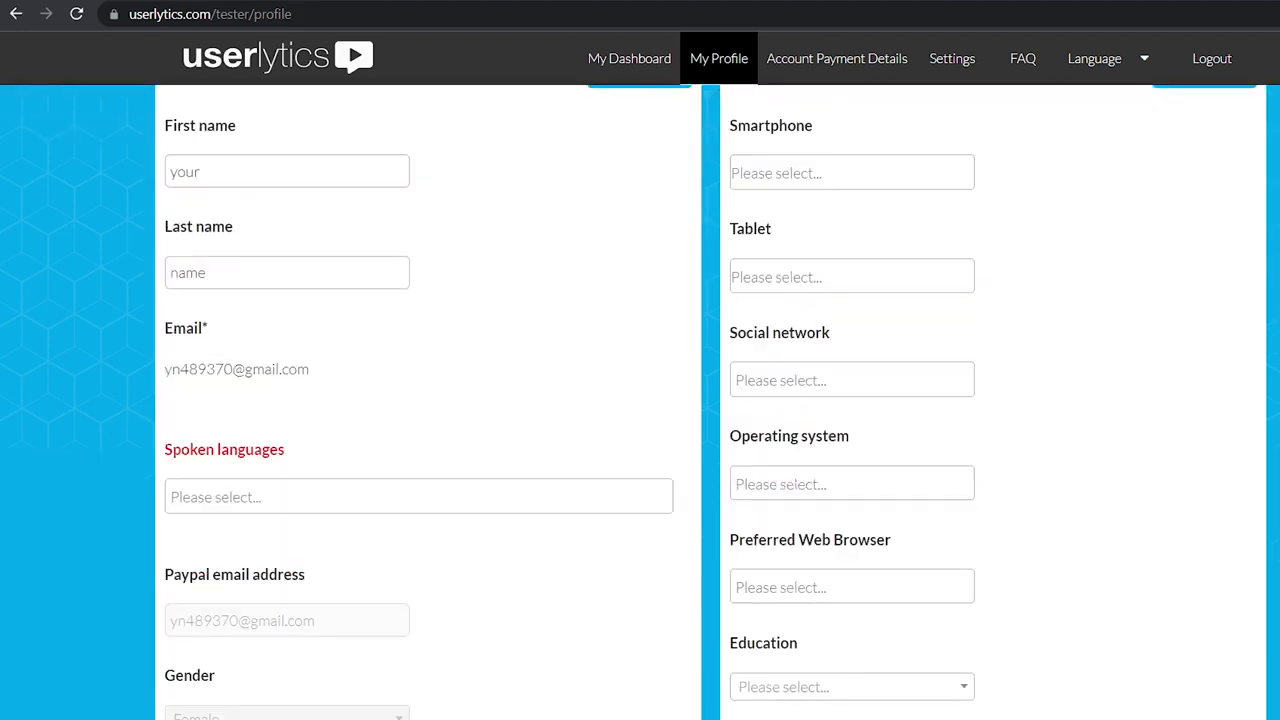
click(851, 483)
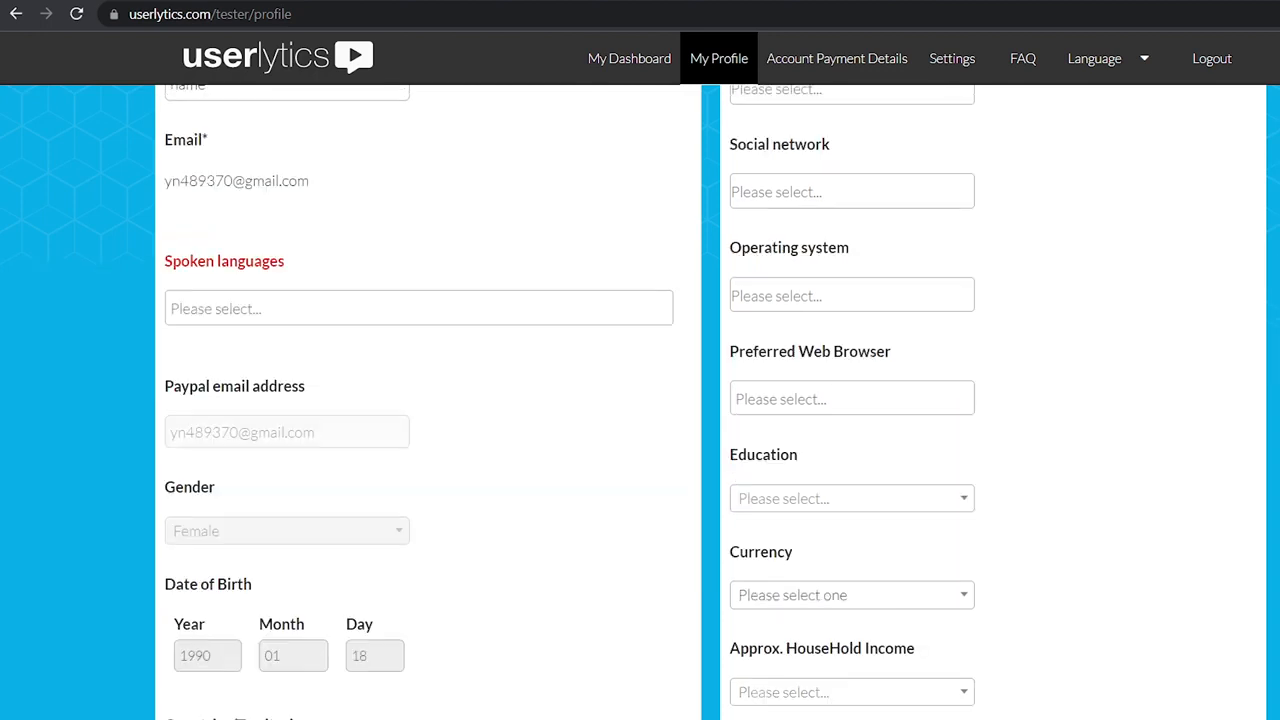
scroll(down, 3)
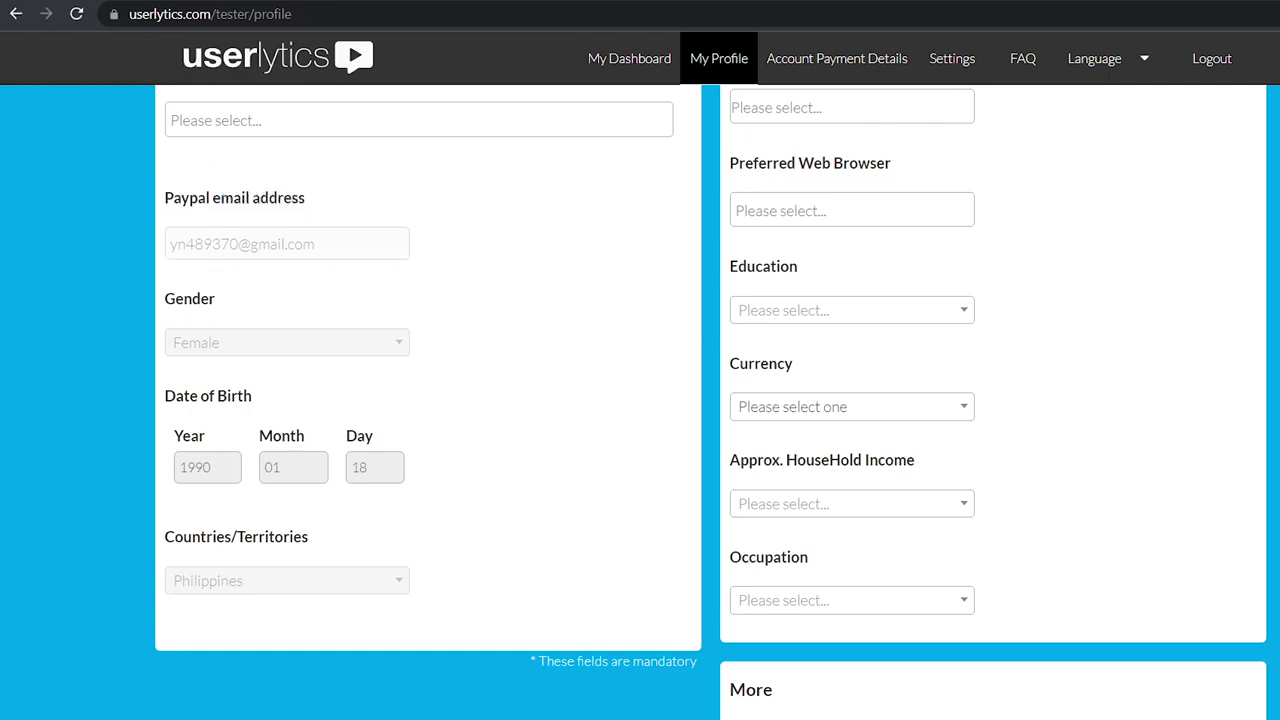
- Go to the Website Usability Testing page from the top navigation
click(628, 58)
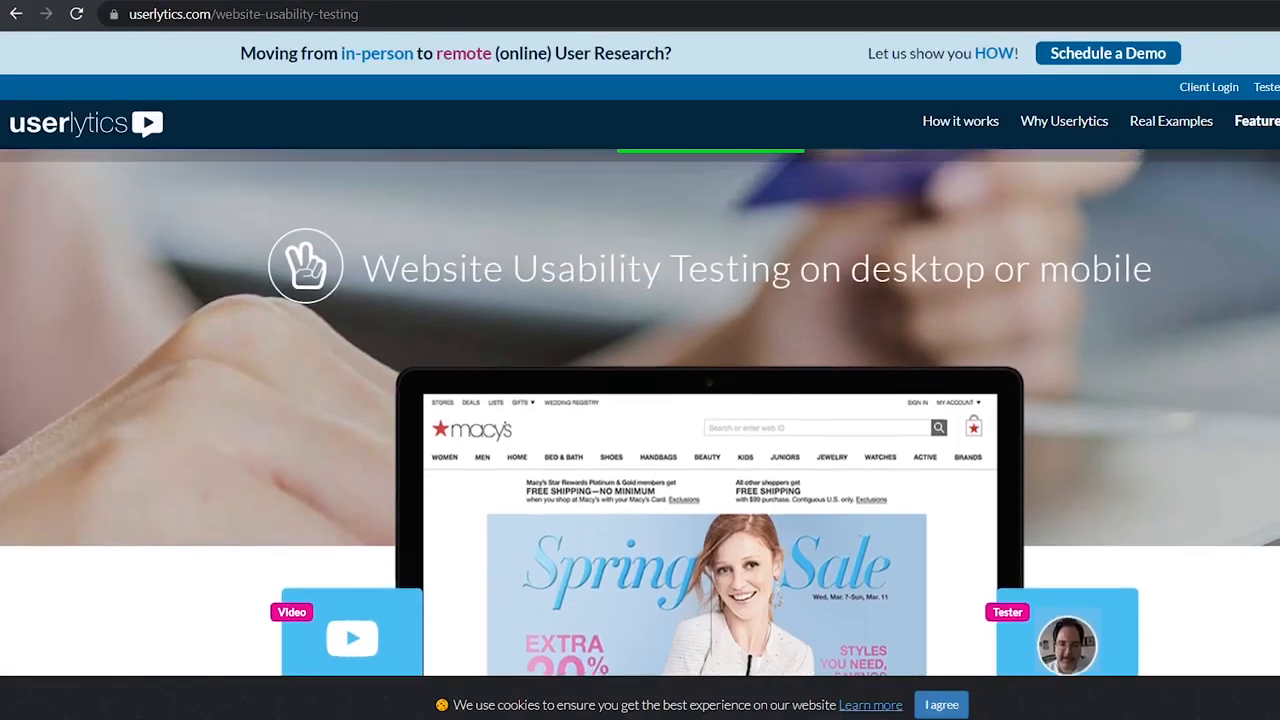
- Browse the upper sections of the Website Usability Testing page
scroll(down, 3)
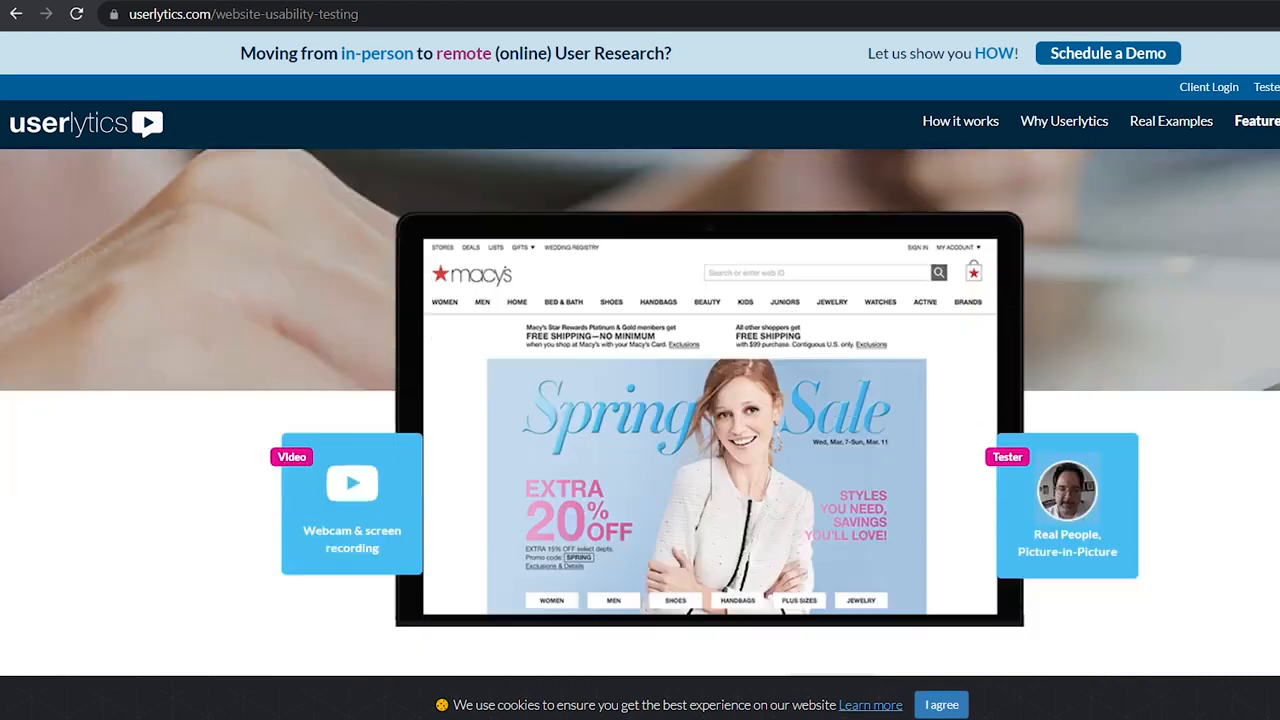
scroll(down, 3)
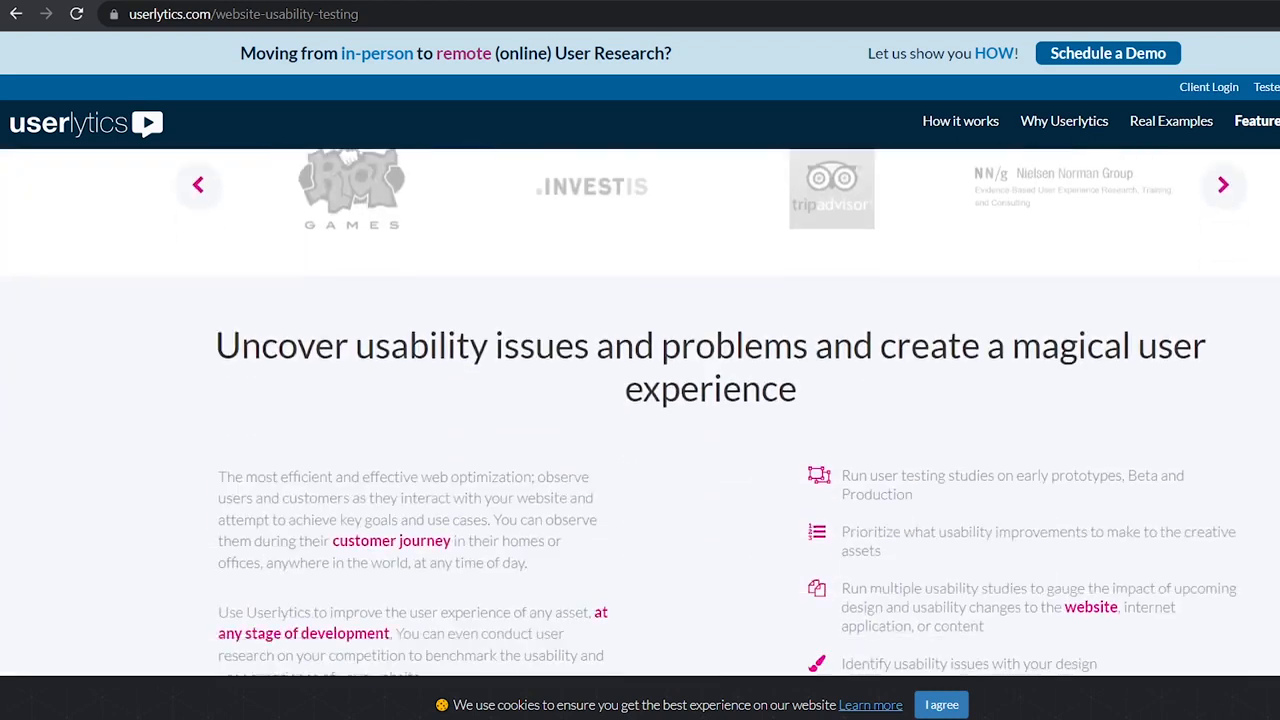
scroll(down, 3)
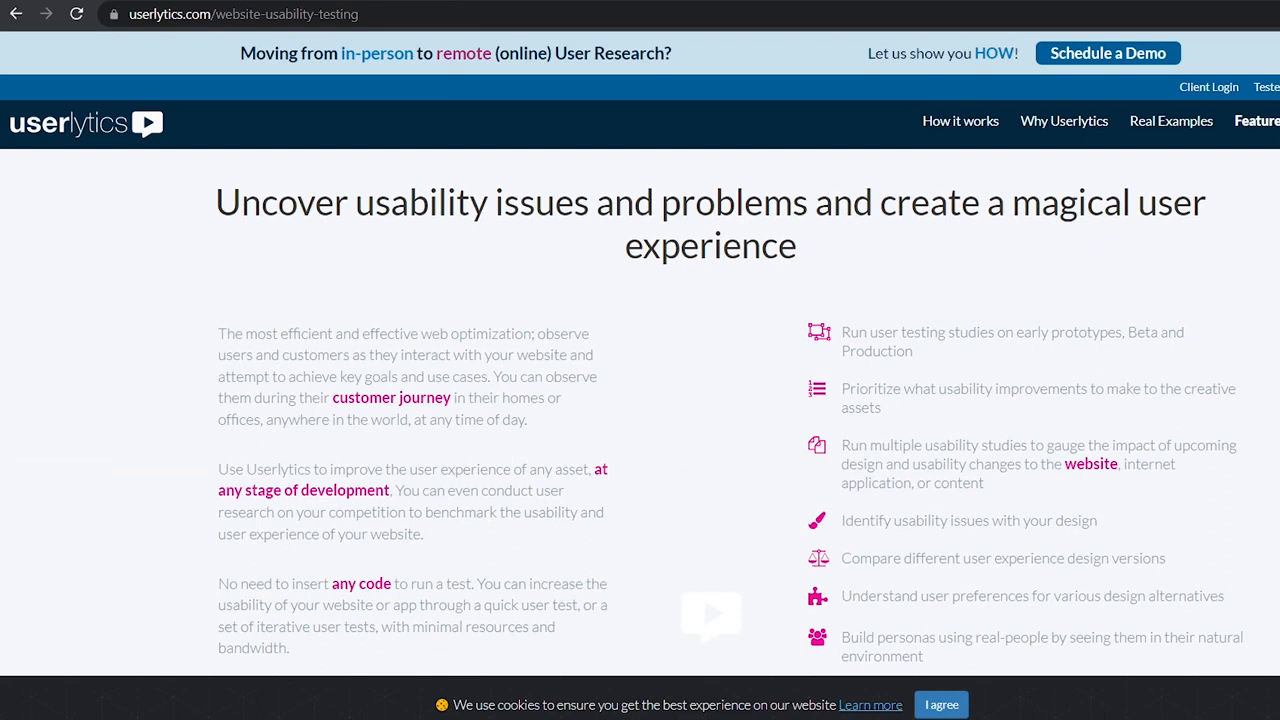
scroll(down, 3)
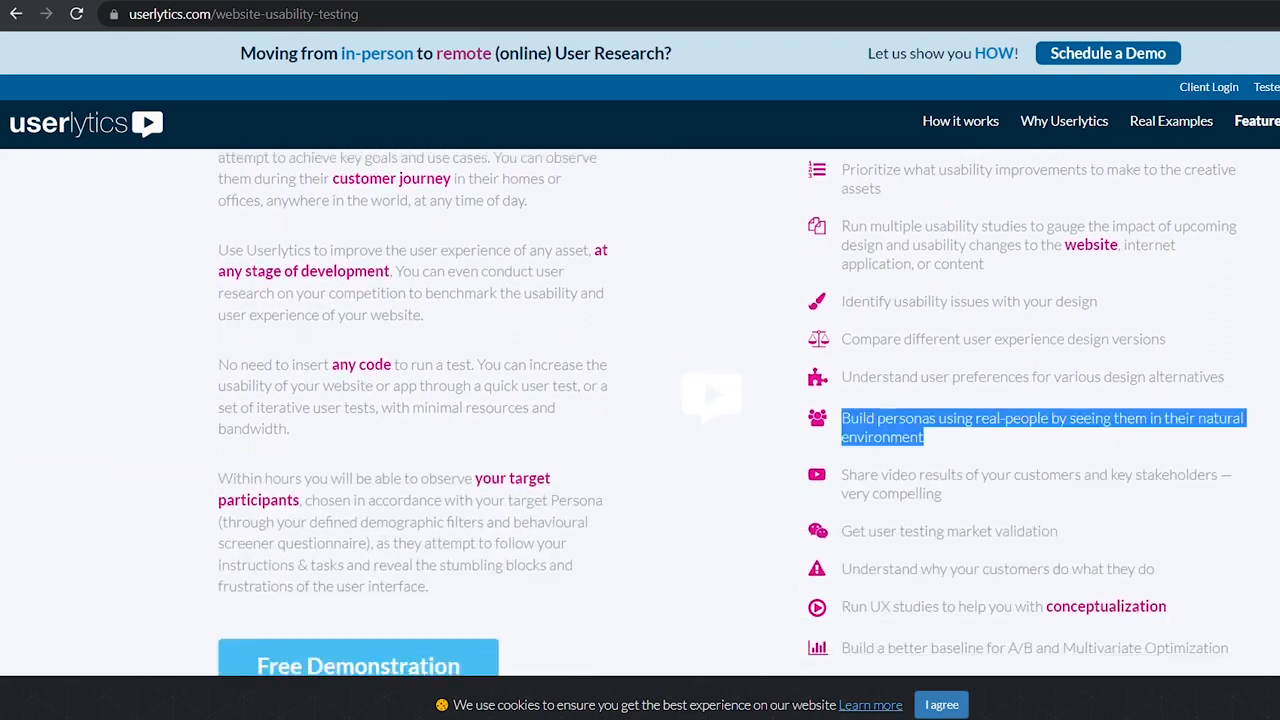
scroll(down, 3)
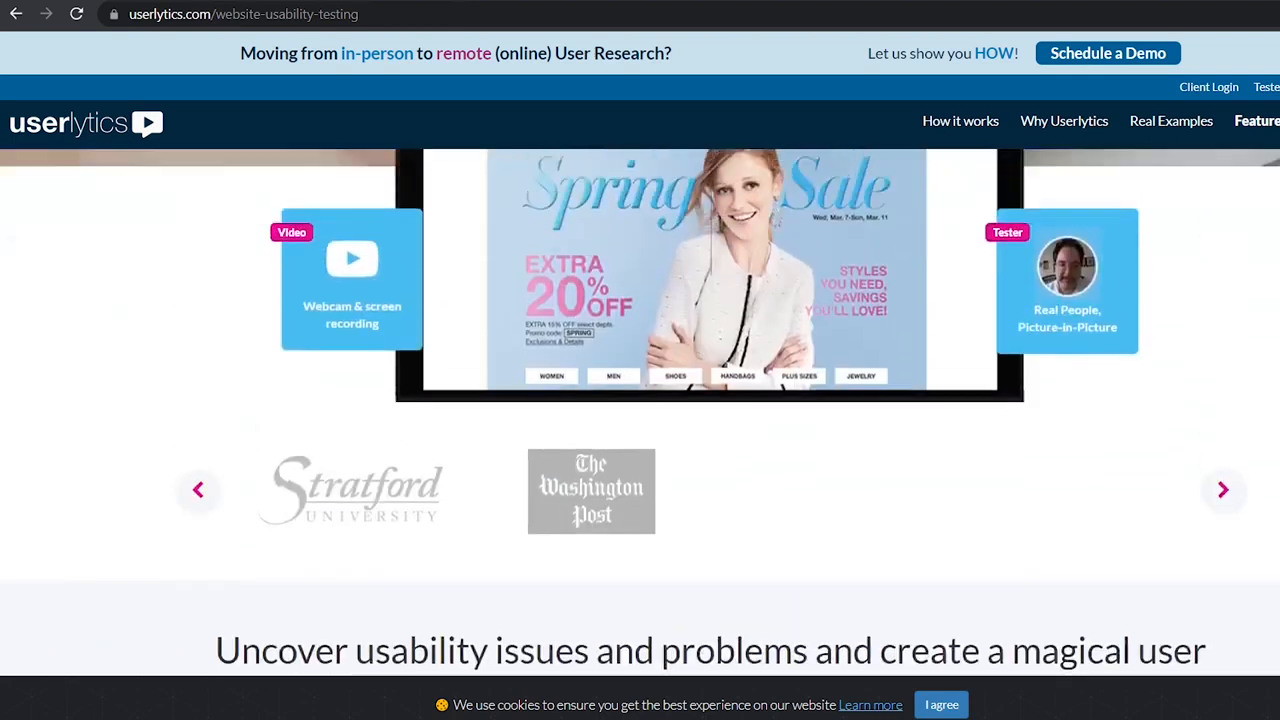
scroll(up, 3)
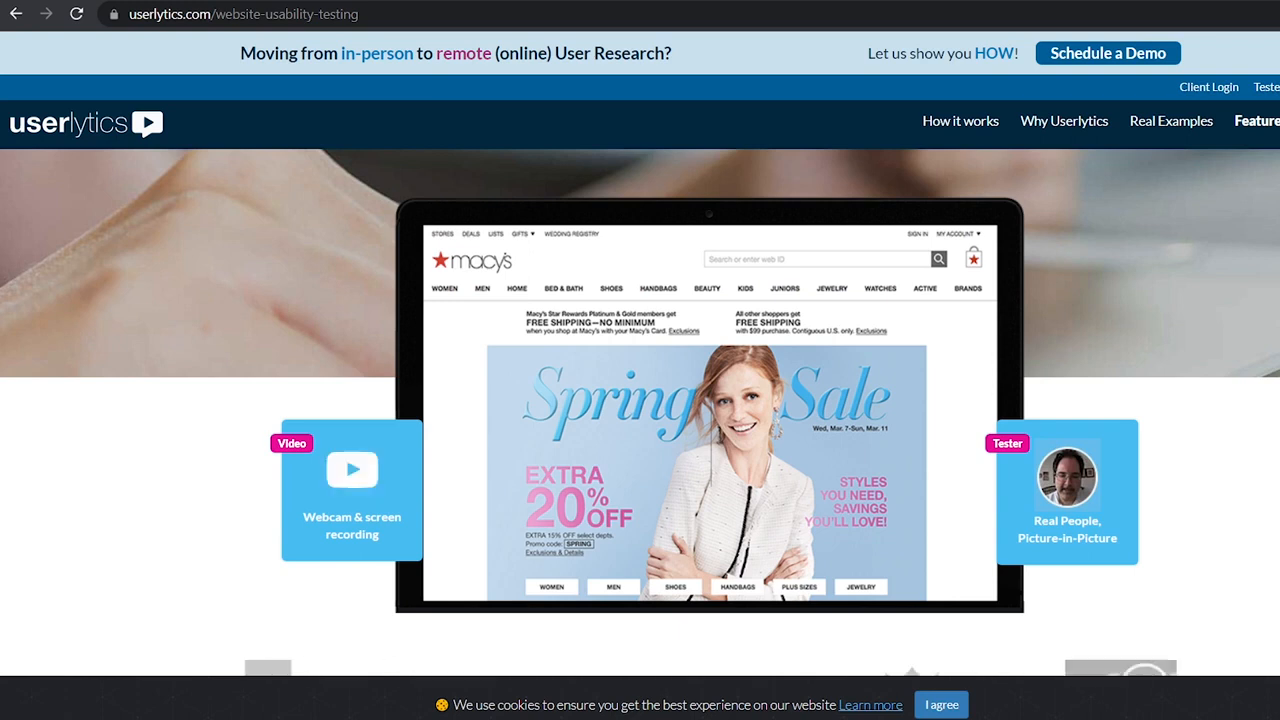
- Continue to the footer and choose Pricing under Our Product to load the plans page
scroll(down, 3)
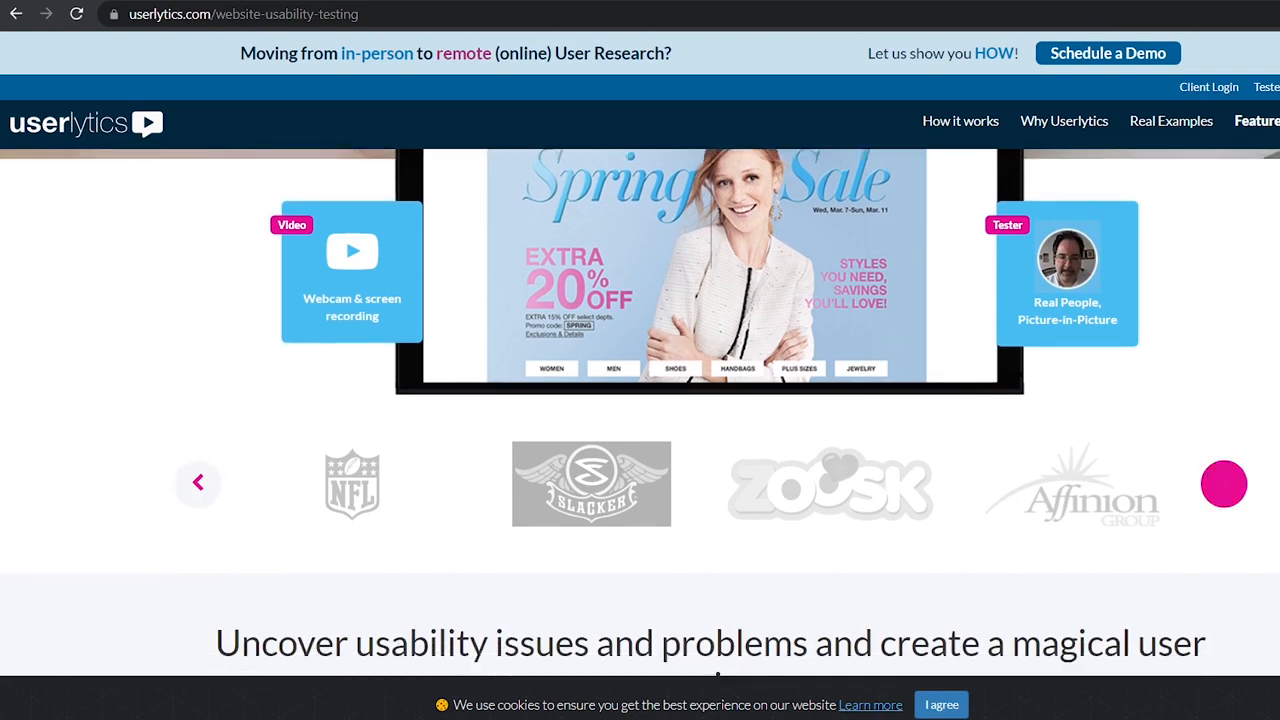
scroll(down, 3)
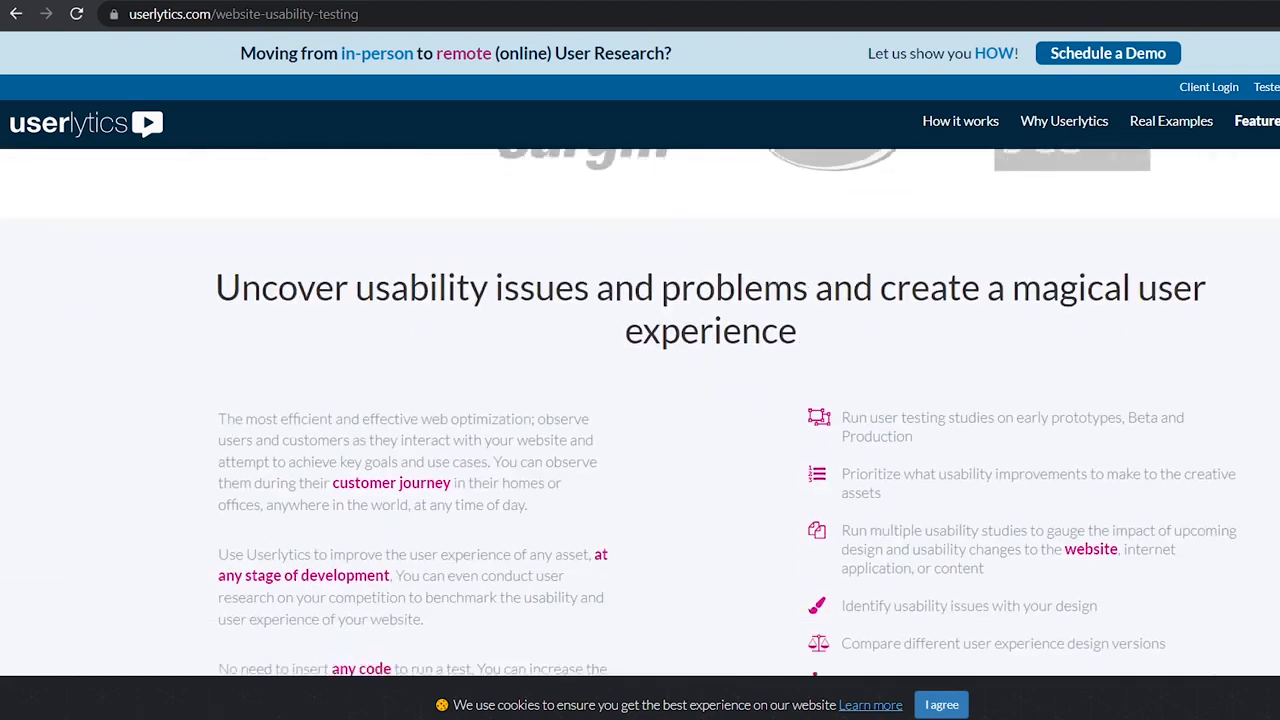
scroll(down, 3)
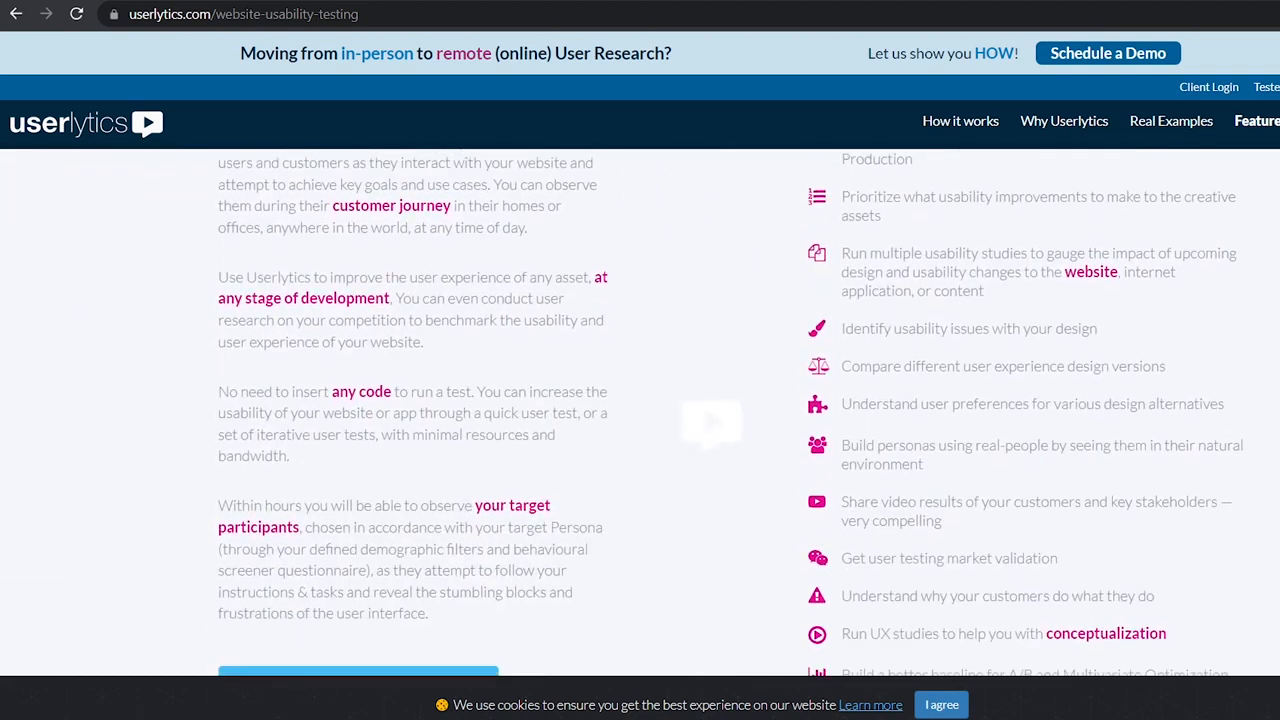
scroll(down, 3)
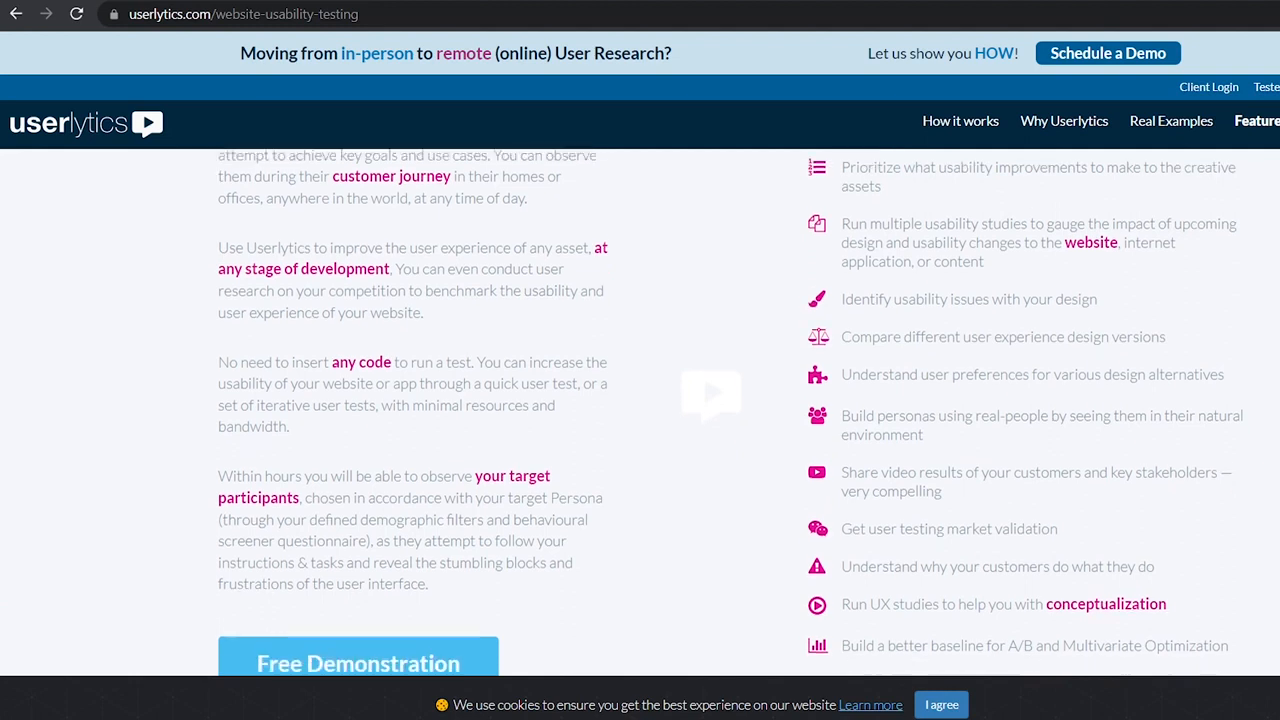
scroll(down, 3)
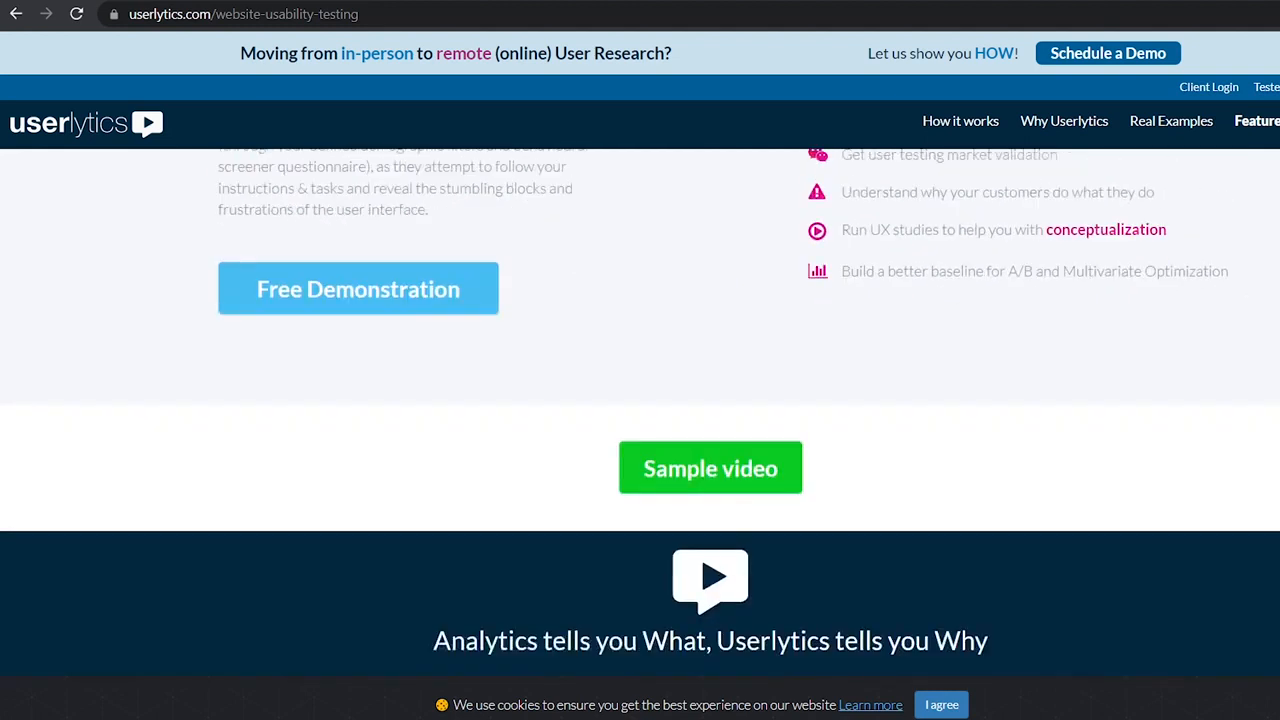
scroll(down, 3)
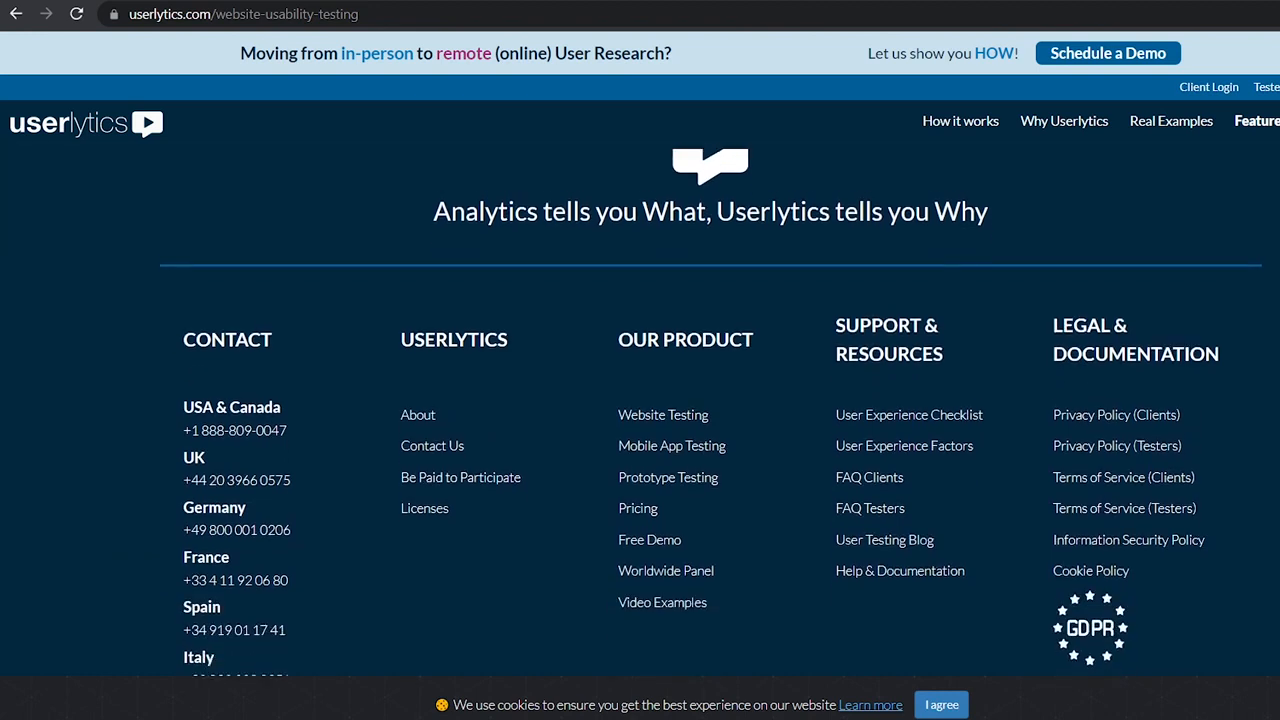
scroll(down, 3)
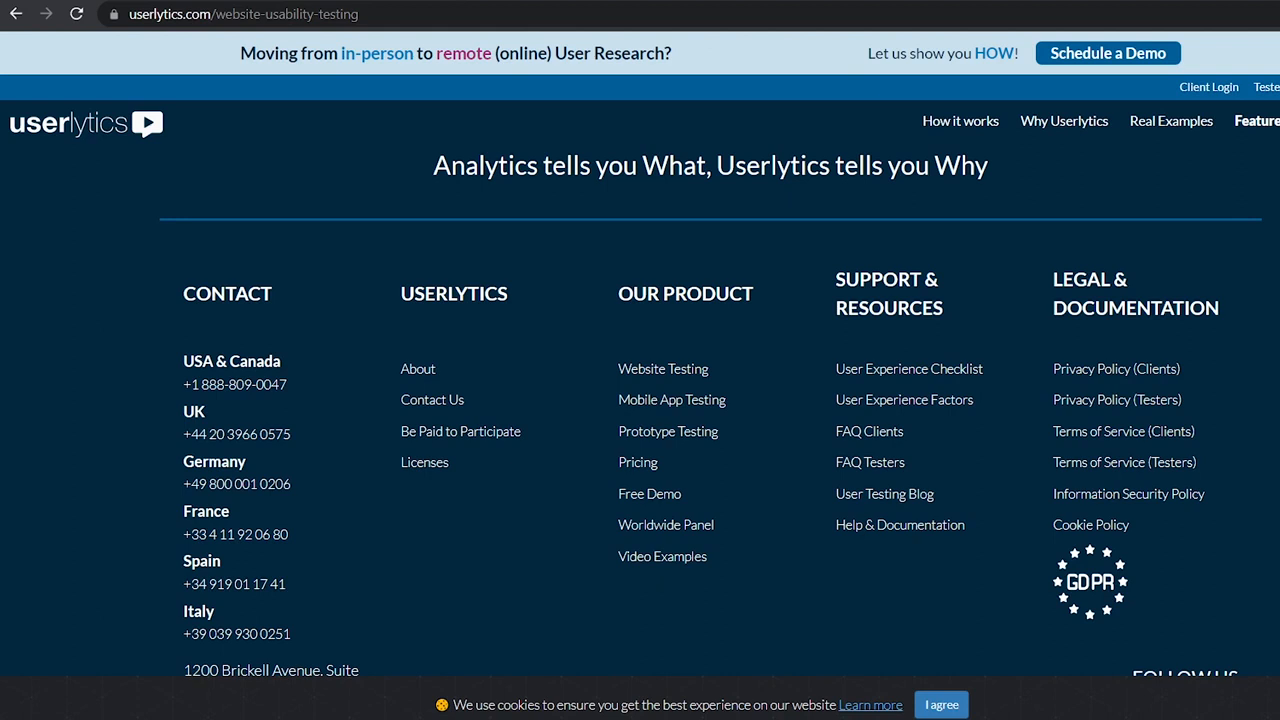
click(637, 462)
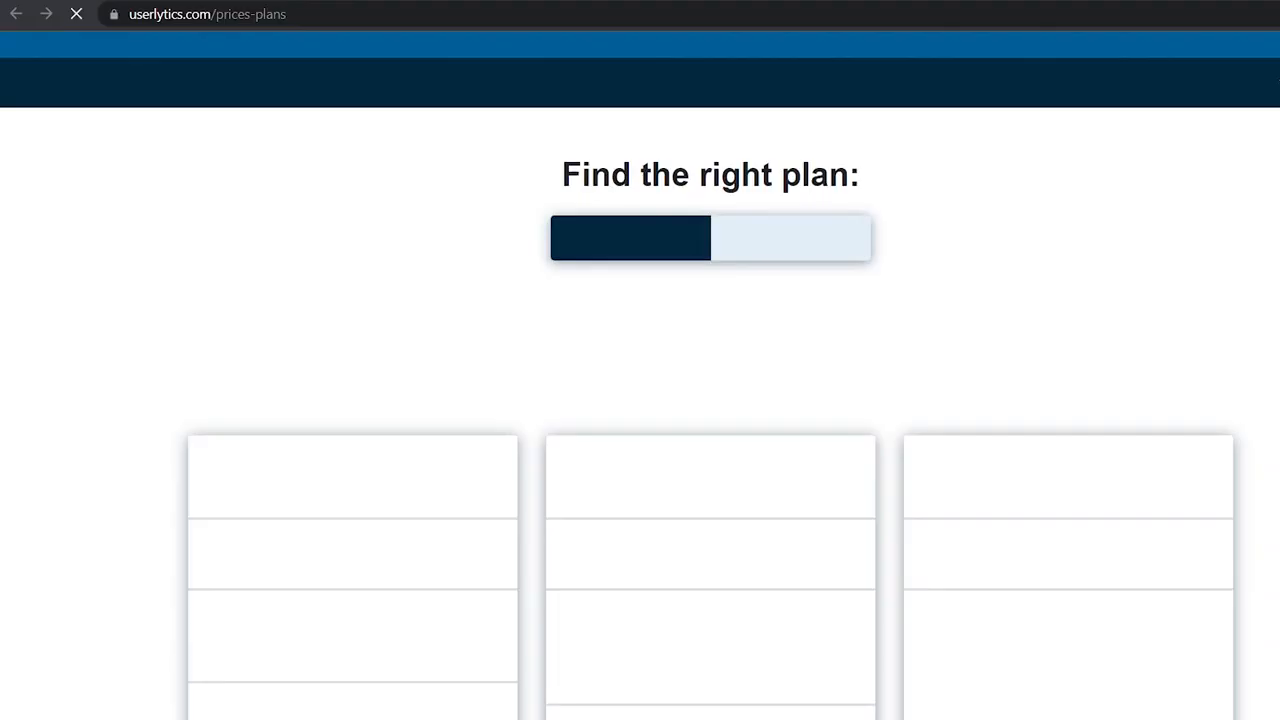